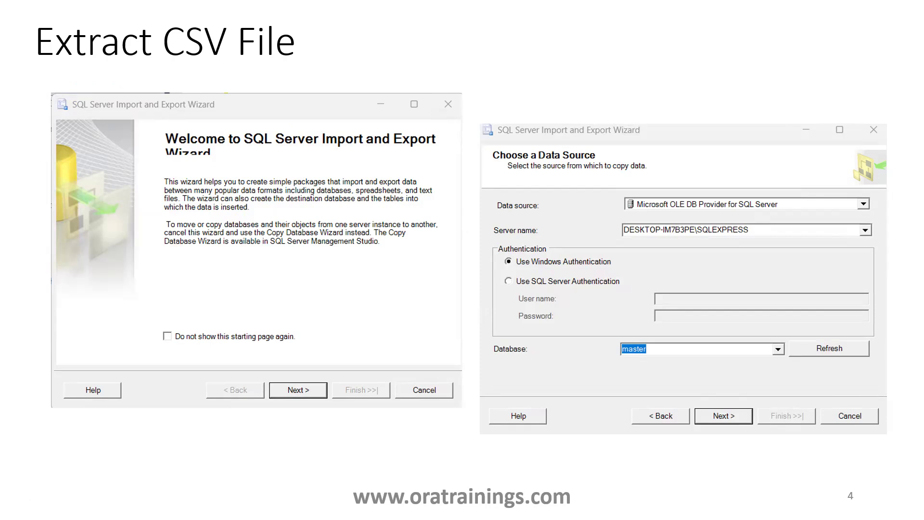
- Switch to LoadFile.sql in Notepad++ and copy the CREATE TABLE Students statement
key(alt+tab)
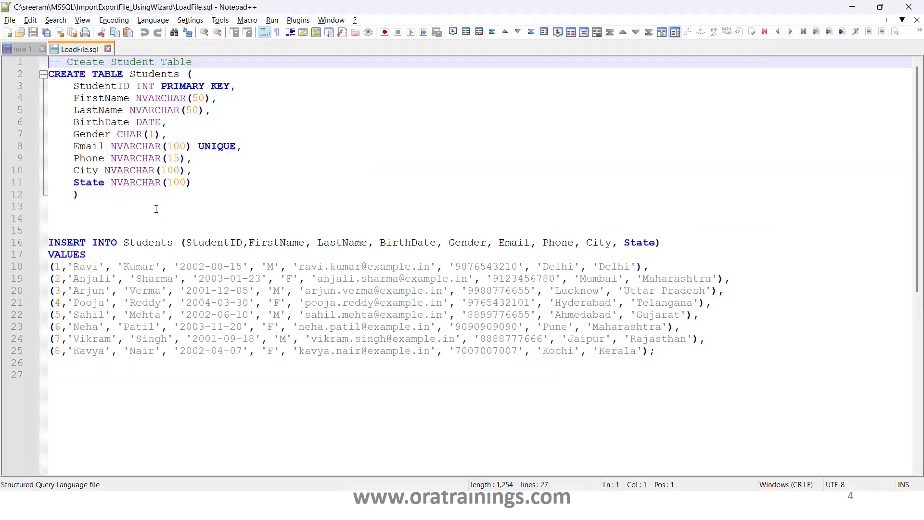
key(alt+tab)
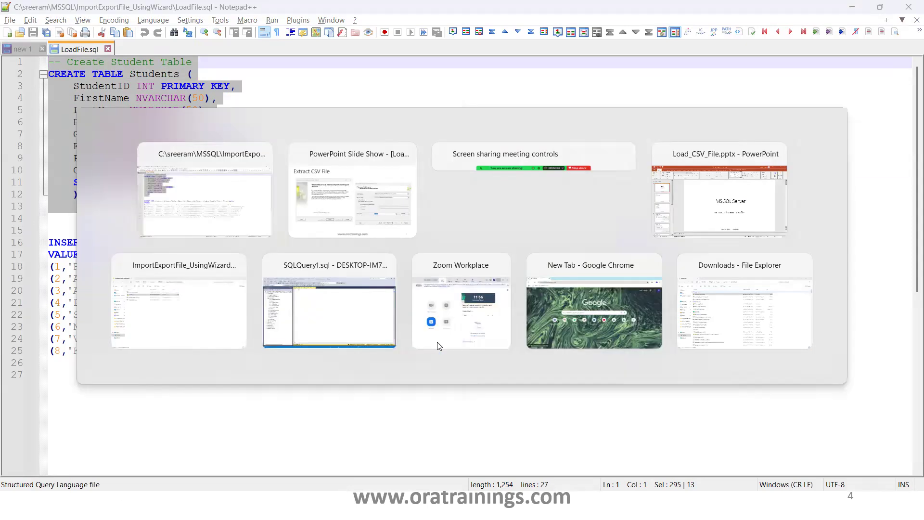
- Run the pasted CREATE TABLE Students script against SampleDB
click(330, 311)
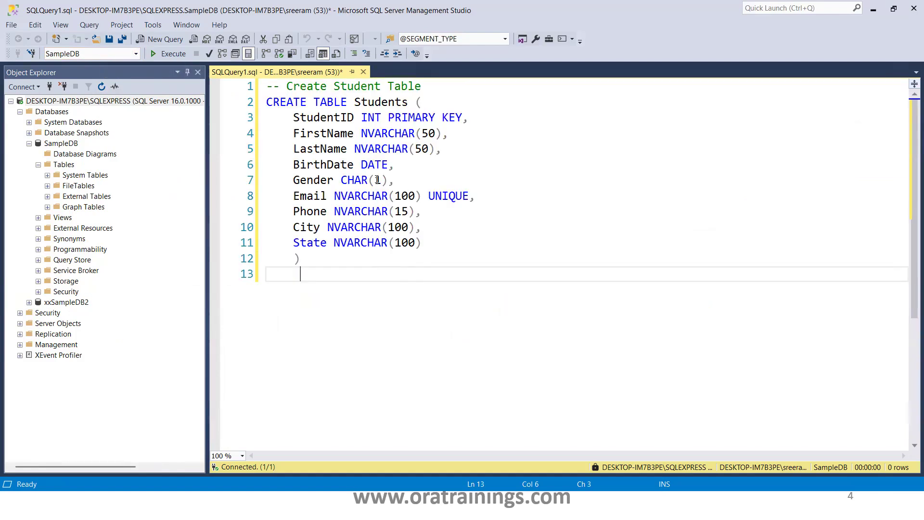
click(167, 54)
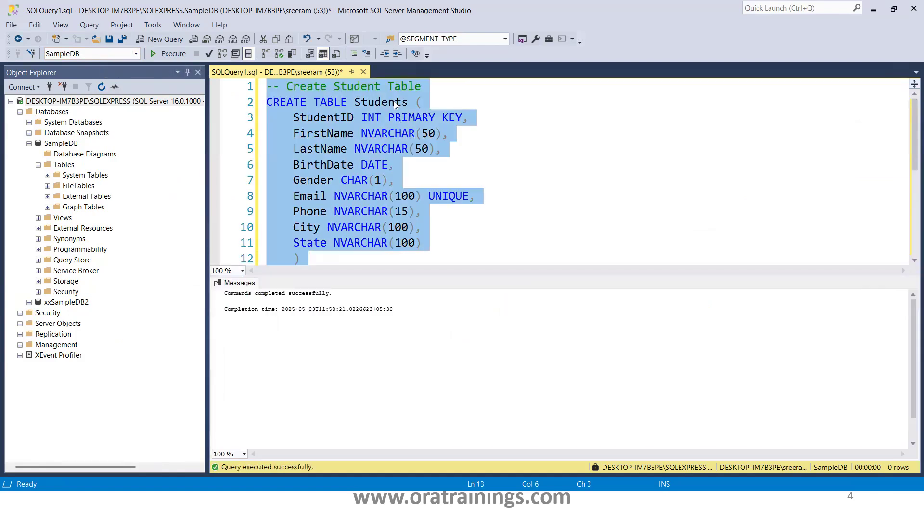
- Query SELECT * FROM Students to confirm the nine columns return no rows
scroll(down, 3)
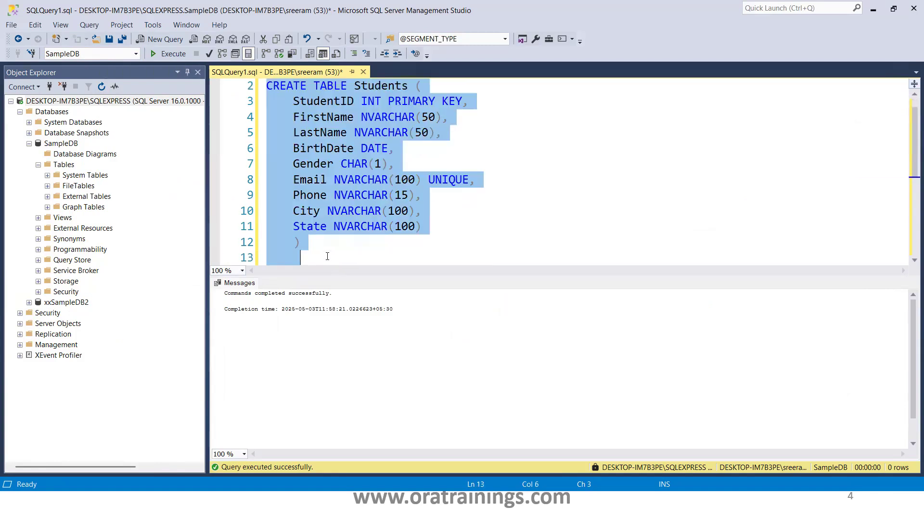
text(select *)
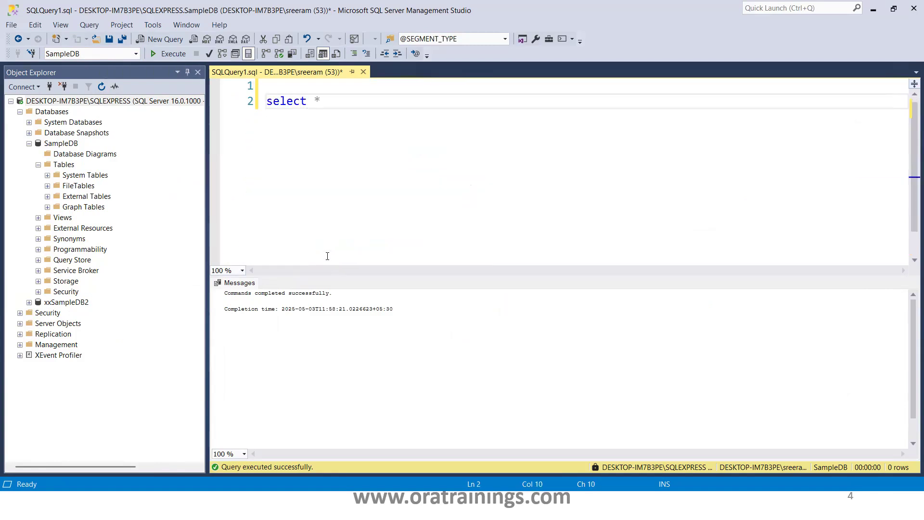
text(from Students ;)
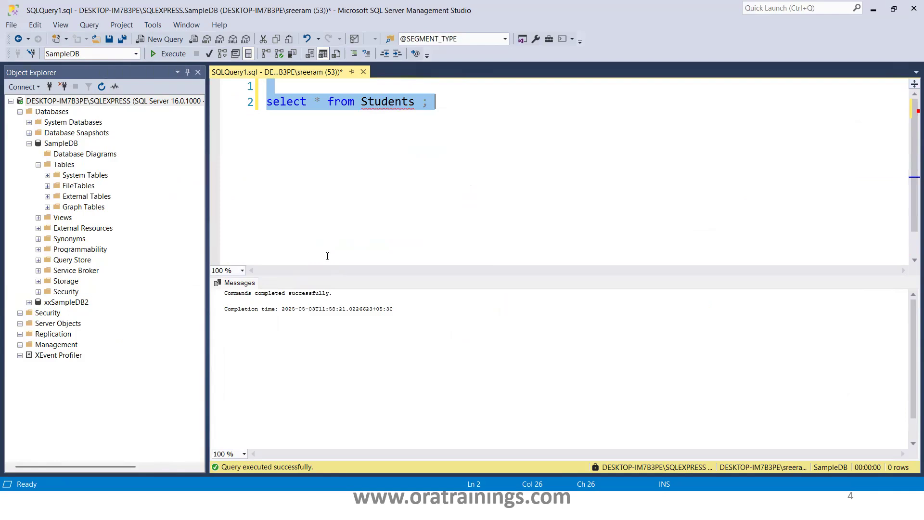
click(173, 53)
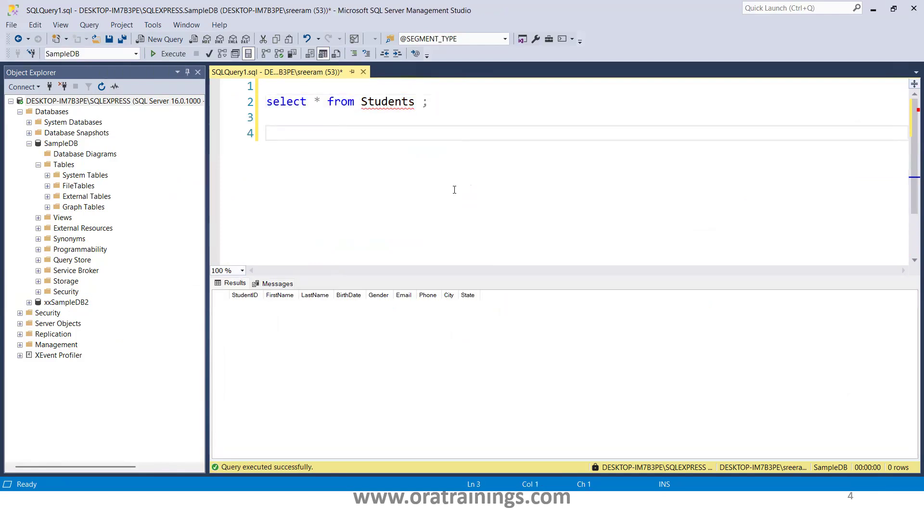
- Bring the INSERT block from Notepad++ into SSMS and insert the eight sample students
key(alt+tab)
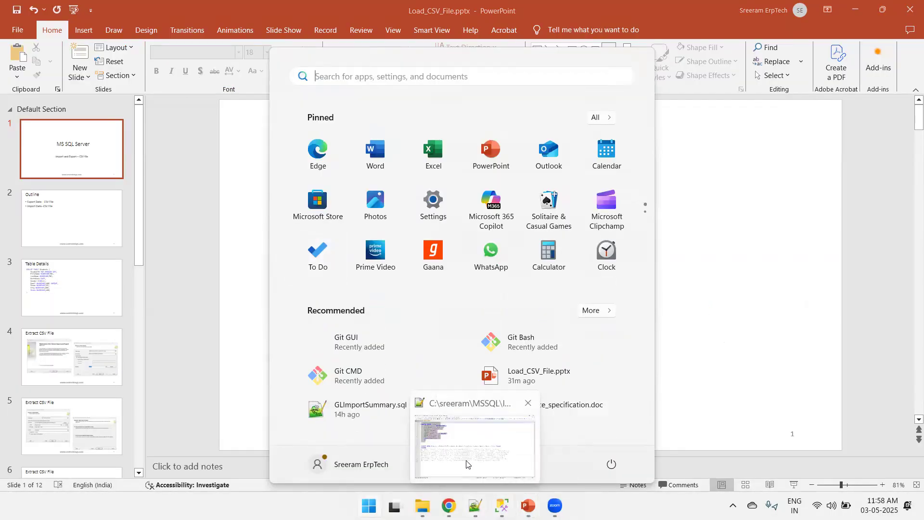
click(475, 447)
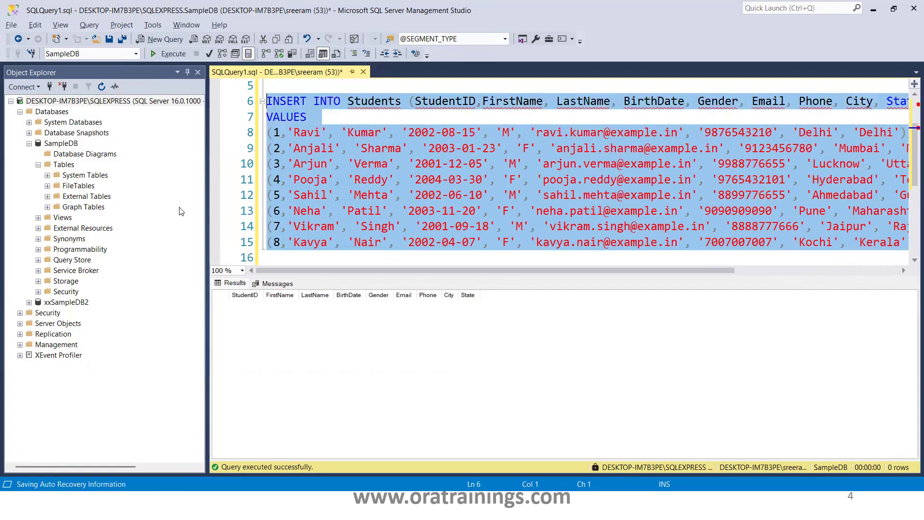
click(172, 54)
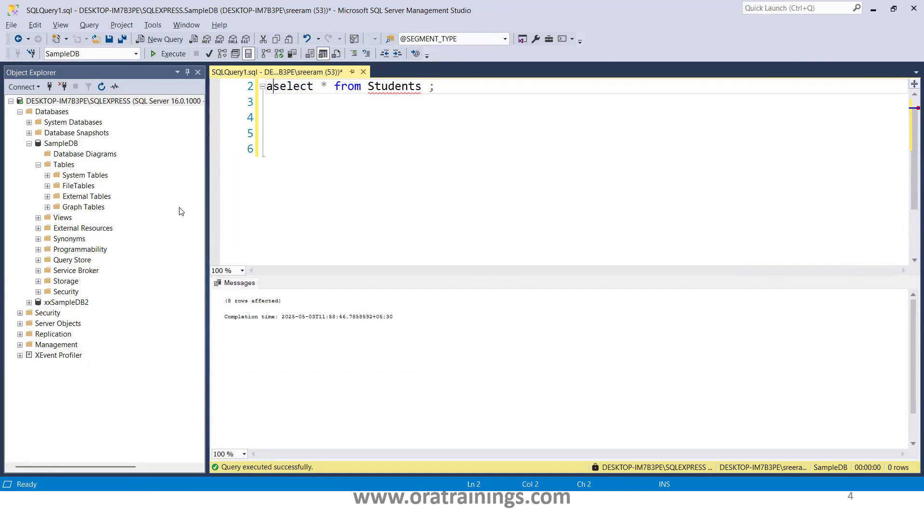
- Fix the stray character and run SELECT * FROM Students to list all eight rows
key(Backspace)
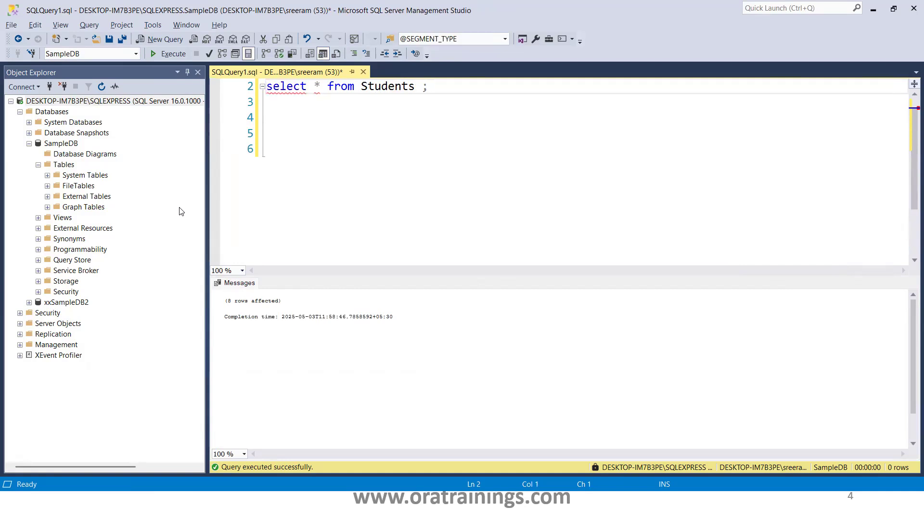
click(172, 52)
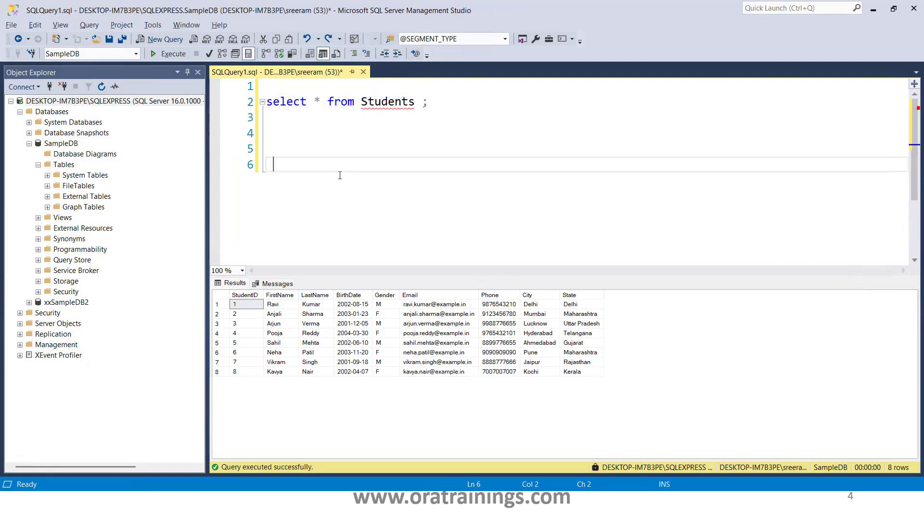
mouse_move(173, 136)
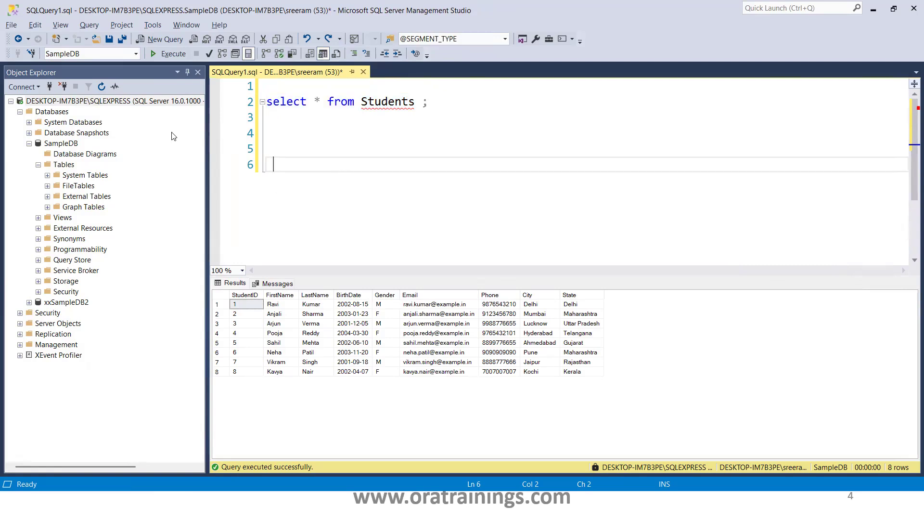
mouse_move(67, 149)
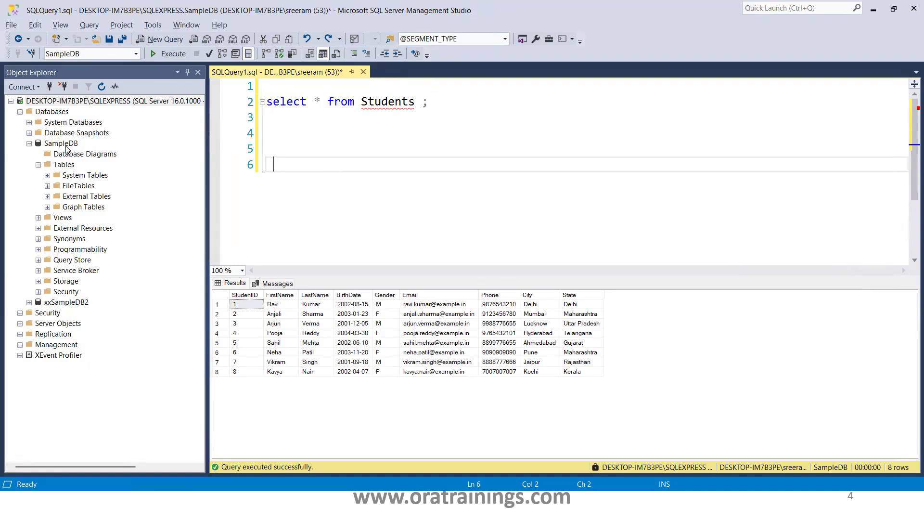
- Launch Tasks > Import Data on SampleDB to start the Import and Export Wizard
right_click(60, 142)
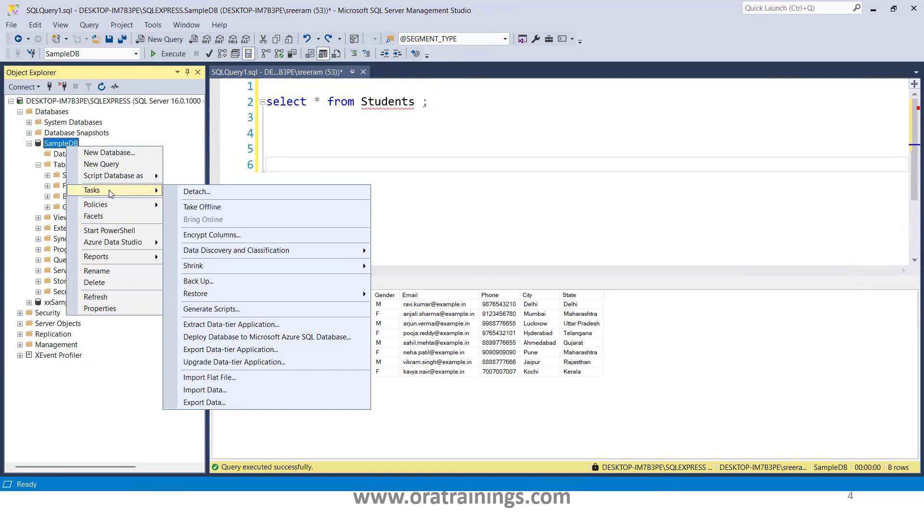
mouse_move(188, 236)
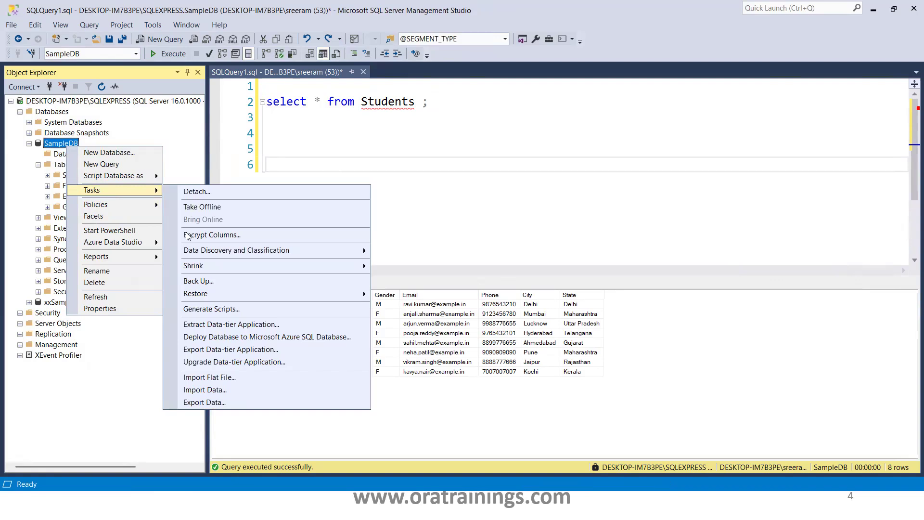
mouse_move(233, 390)
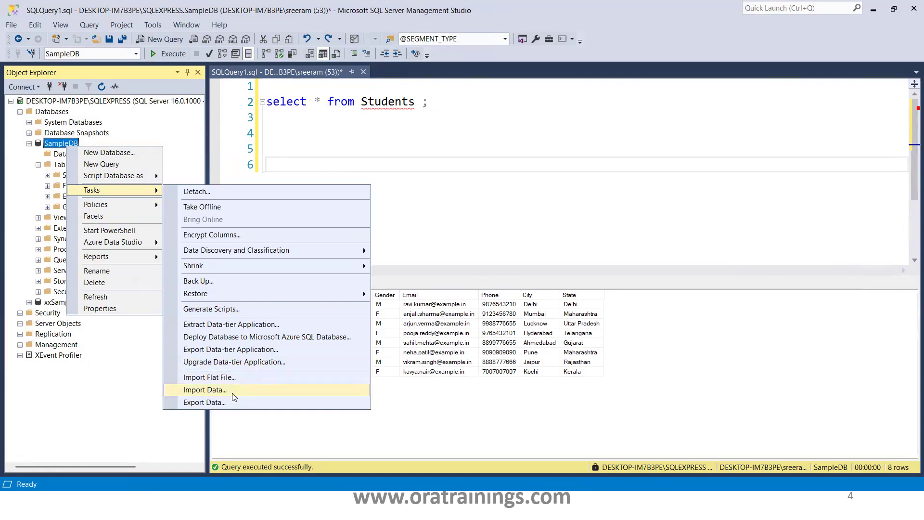
mouse_move(252, 405)
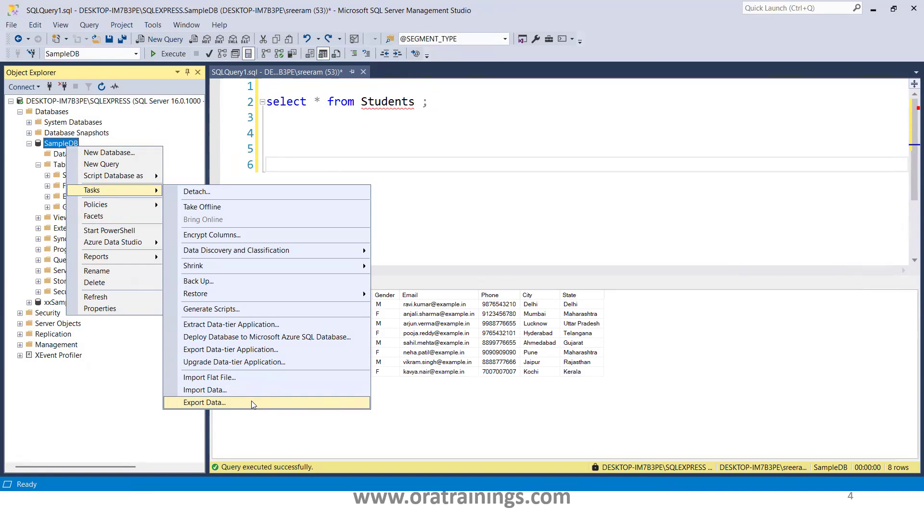
click(204, 402)
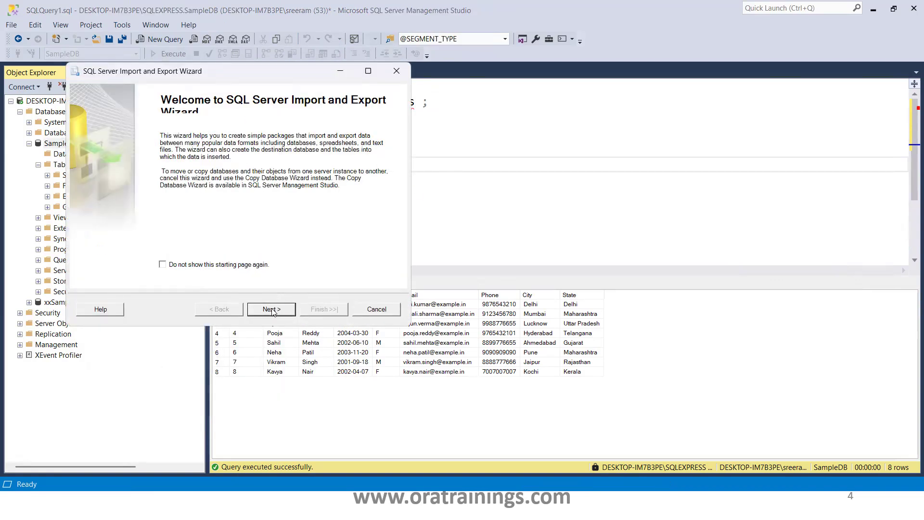
- Leave the welcome page and choose the data source provider for the local SQLEXPRESS SampleDB
click(270, 309)
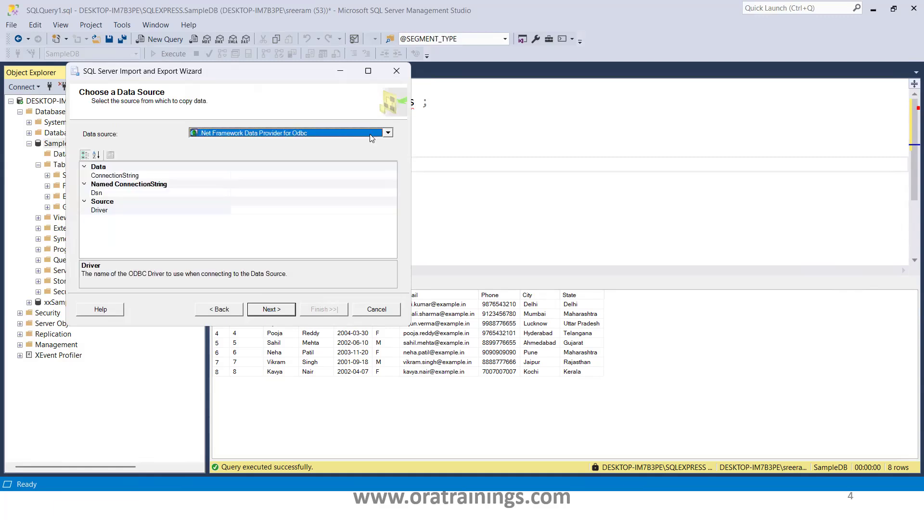
click(387, 132)
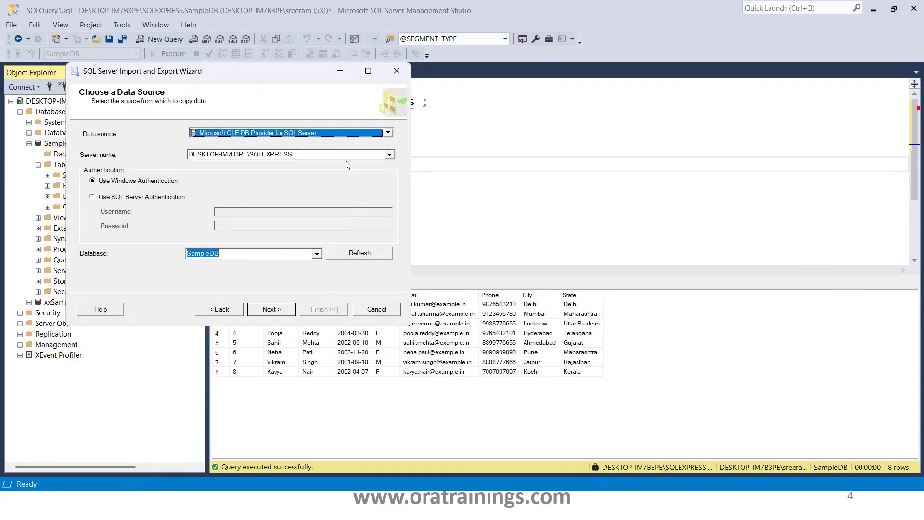
mouse_move(364, 179)
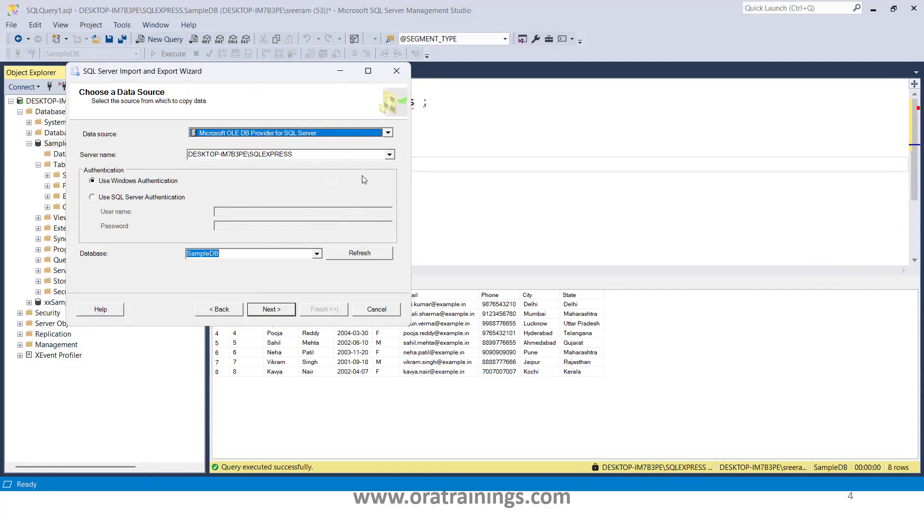
mouse_move(109, 212)
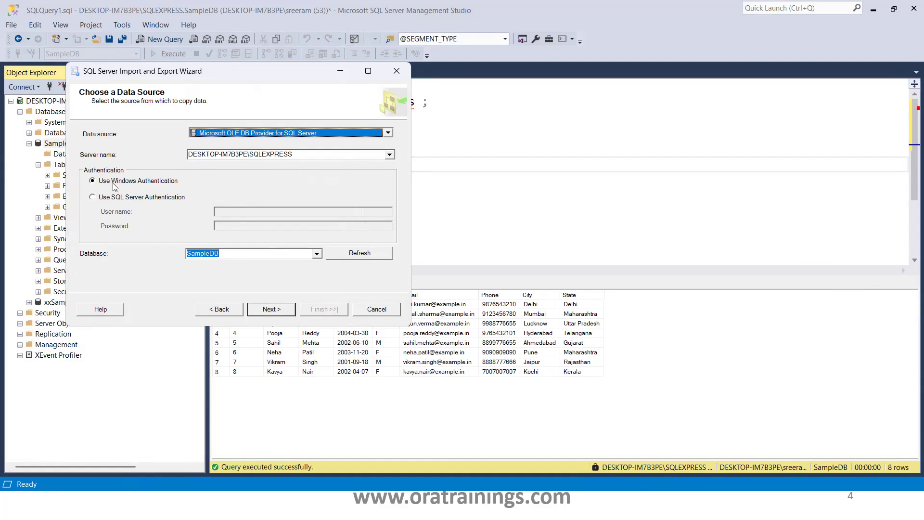
mouse_move(99, 193)
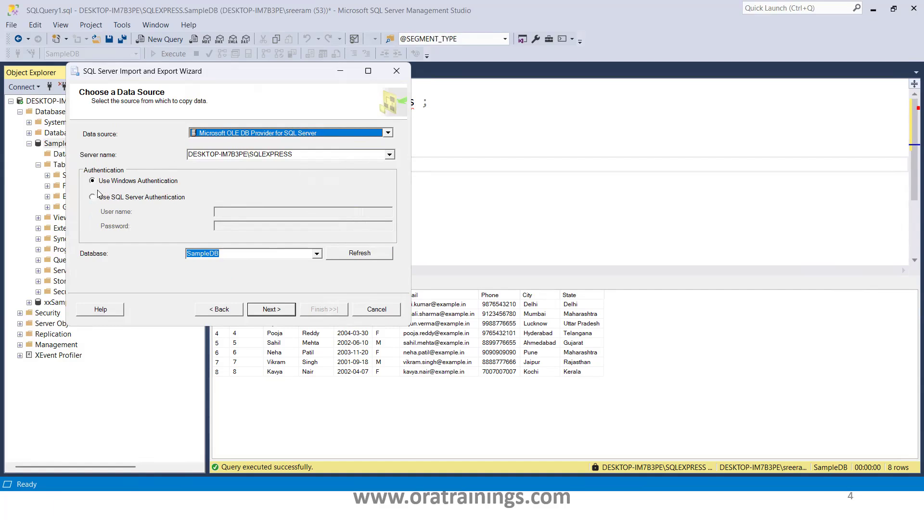
mouse_move(141, 203)
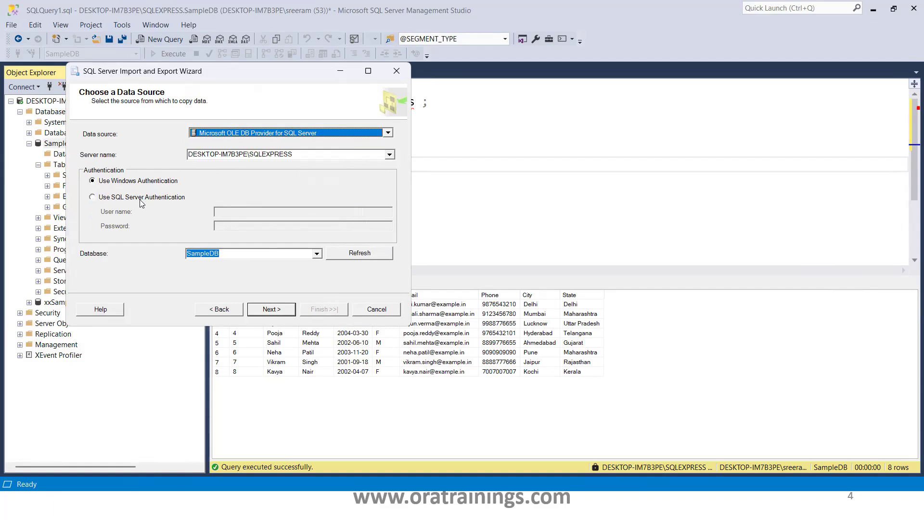
mouse_move(154, 205)
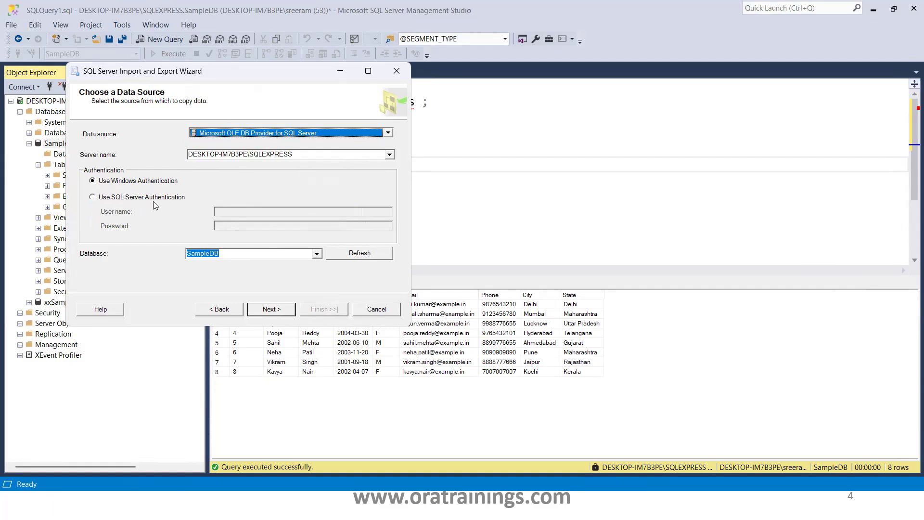
mouse_move(89, 205)
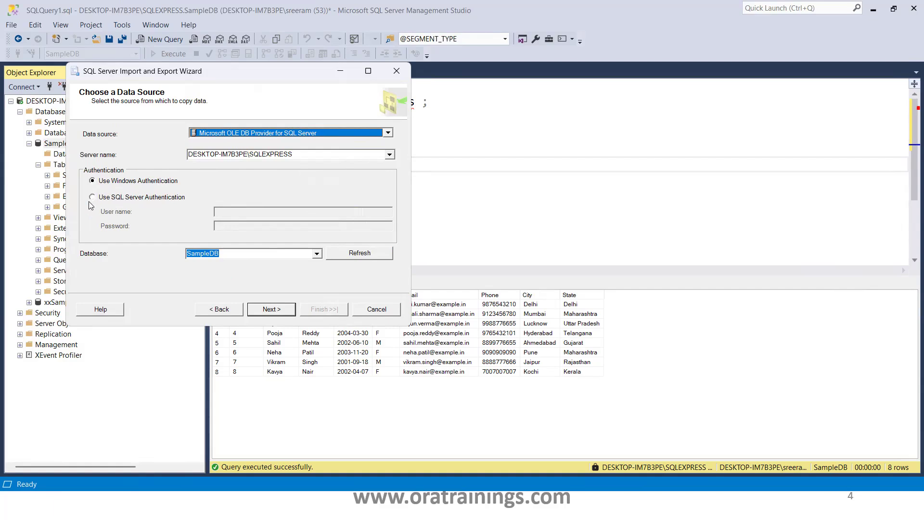
mouse_move(248, 224)
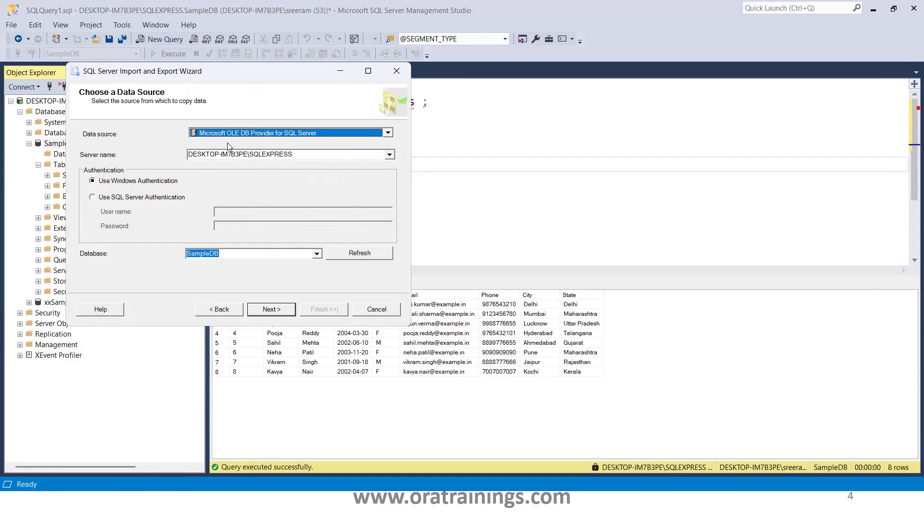
mouse_move(186, 186)
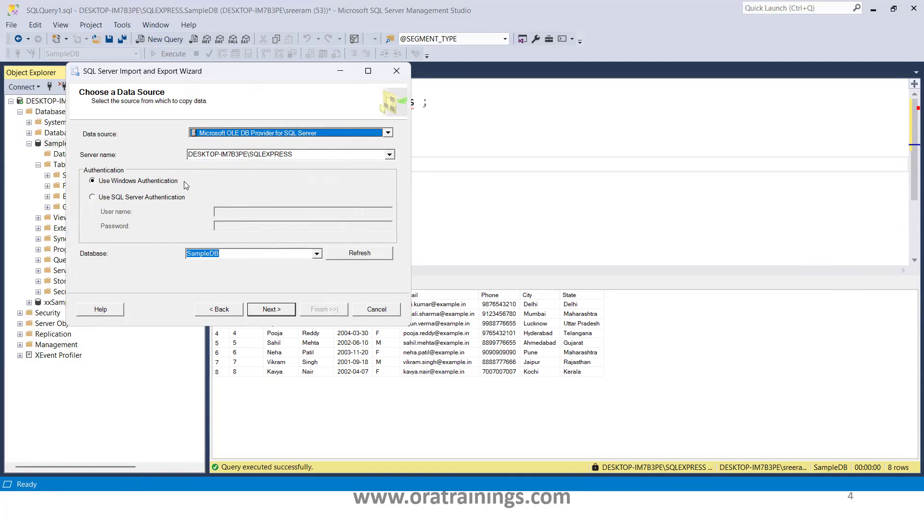
mouse_move(146, 186)
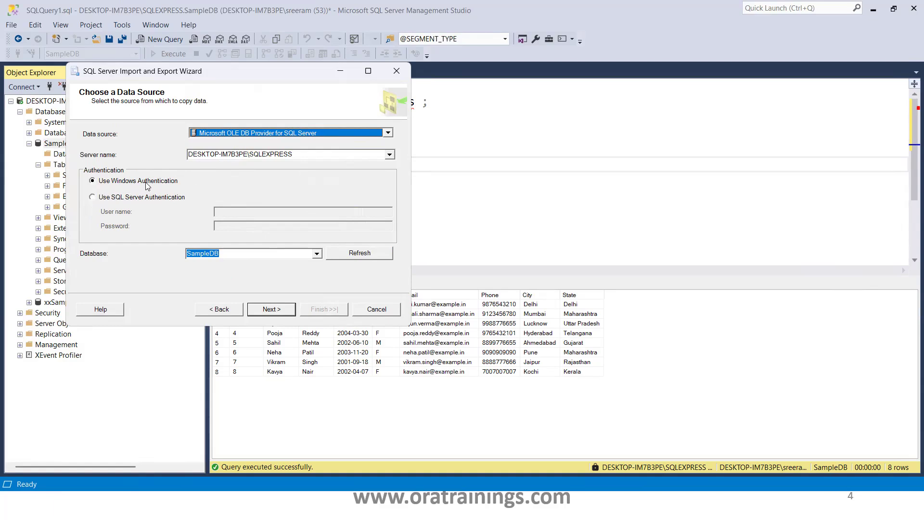
mouse_move(273, 275)
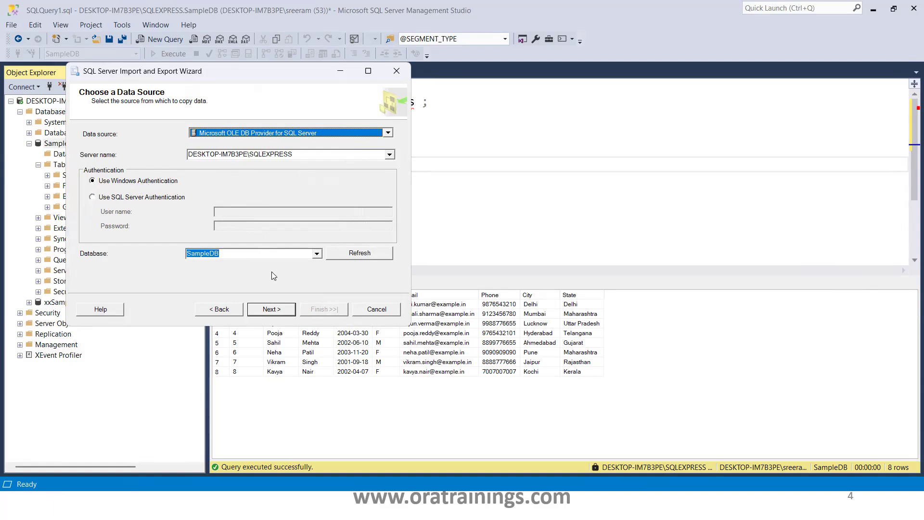
mouse_move(286, 312)
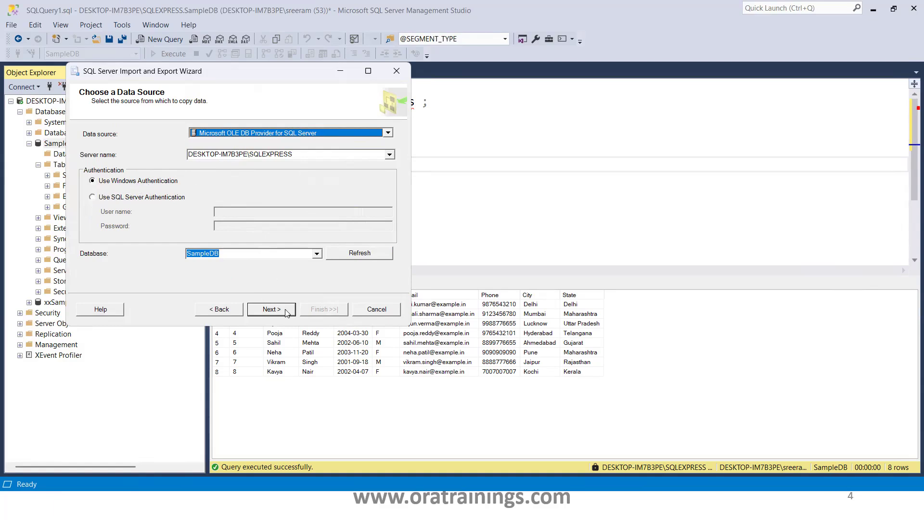
- Advance to the destination page and choose Flat File Destination
click(271, 309)
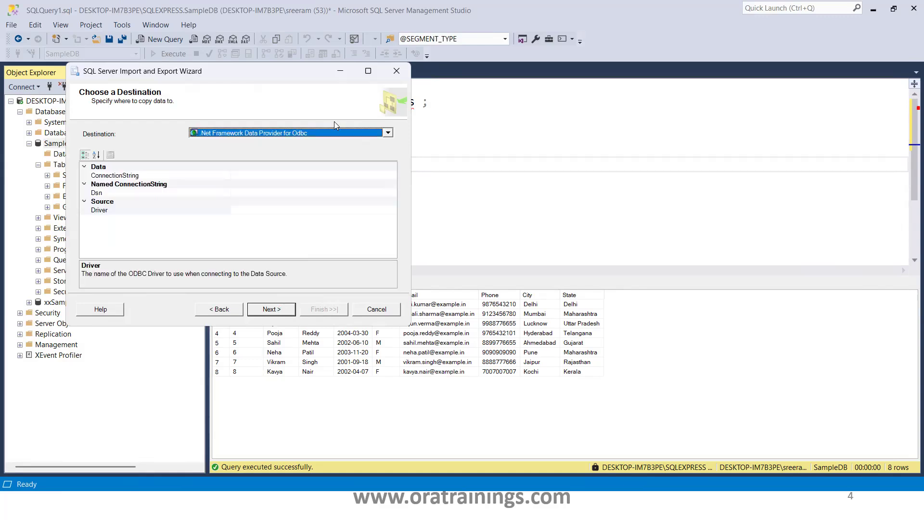
mouse_move(260, 136)
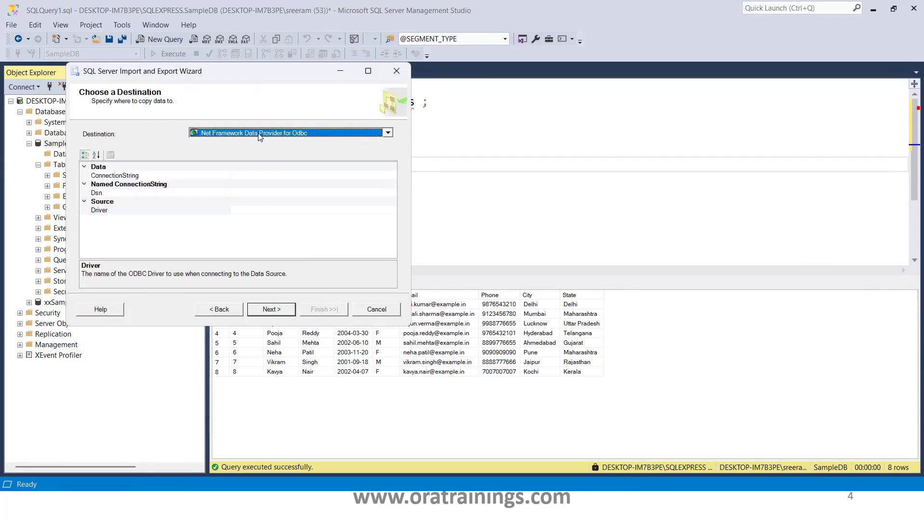
click(387, 132)
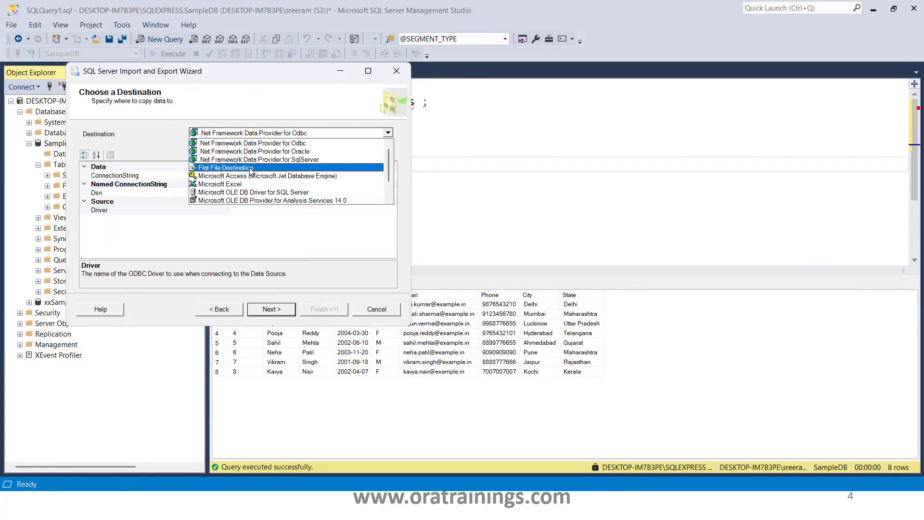
click(226, 168)
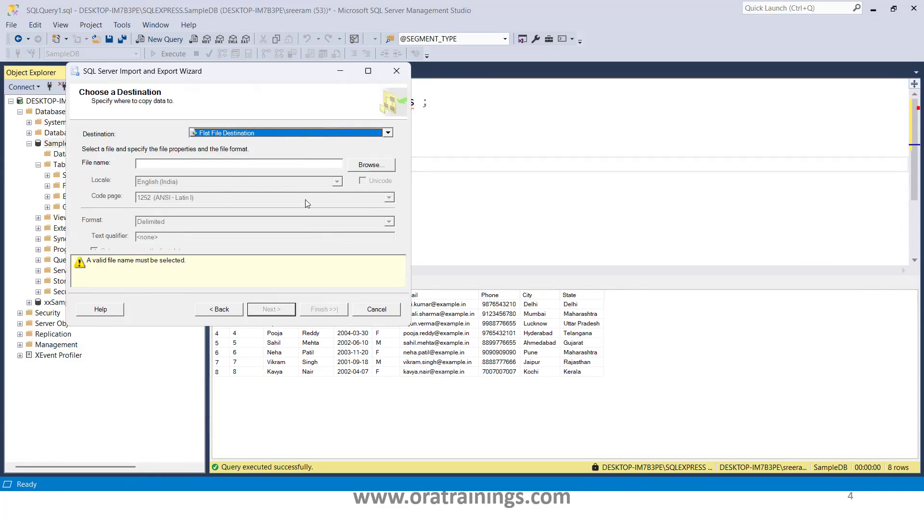
mouse_move(222, 190)
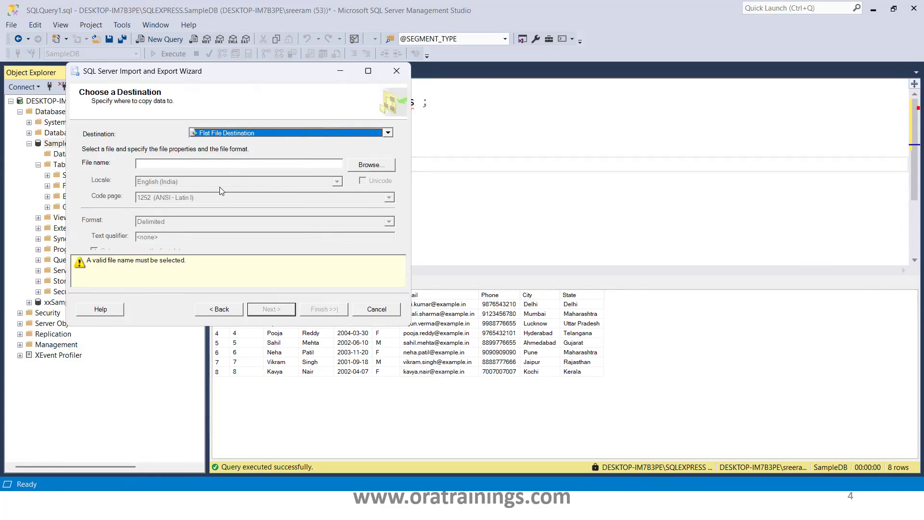
- Create a new empty file named Sample.csv in the ImportExportFile_UsingWizard folder
key(alt+tab)
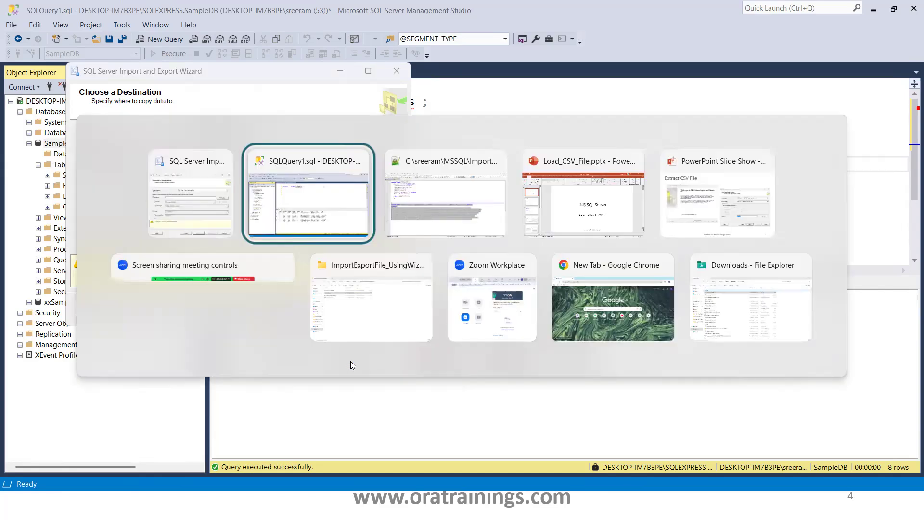
click(371, 297)
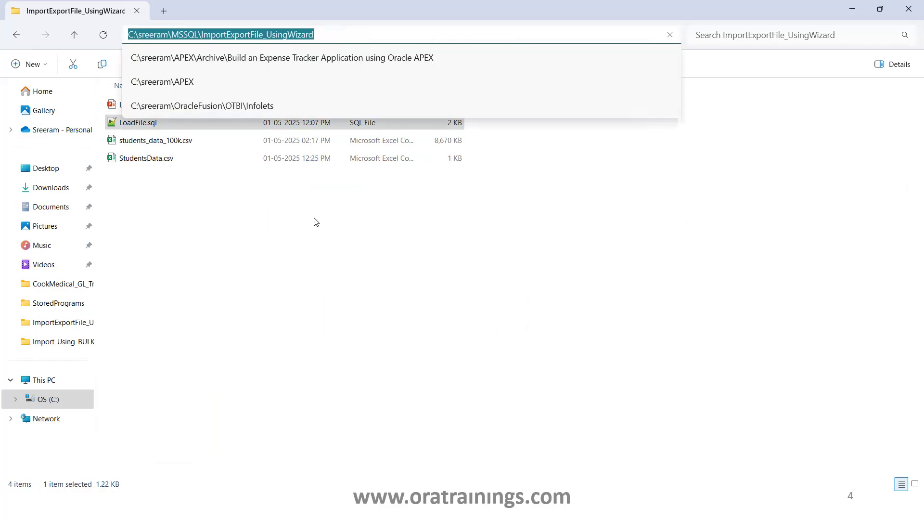
right_click(315, 221)
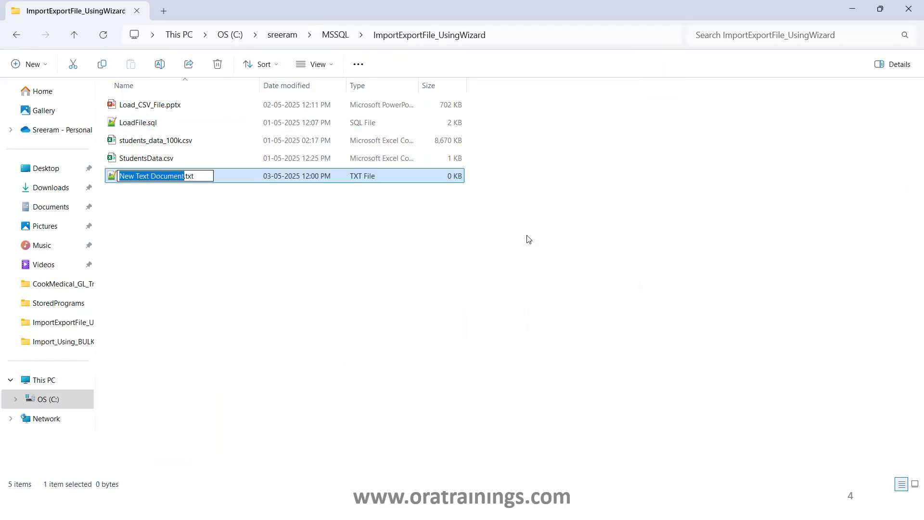
text(Sample.csv)
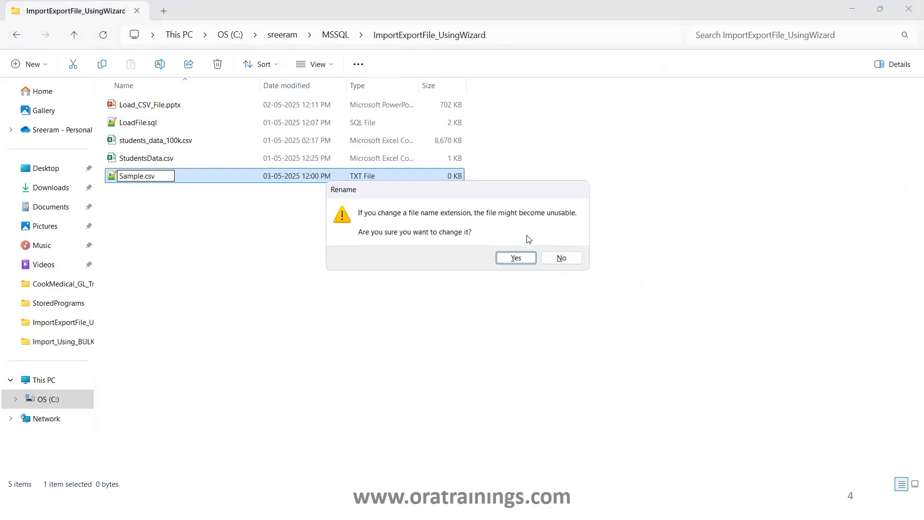
key(alt+tab)
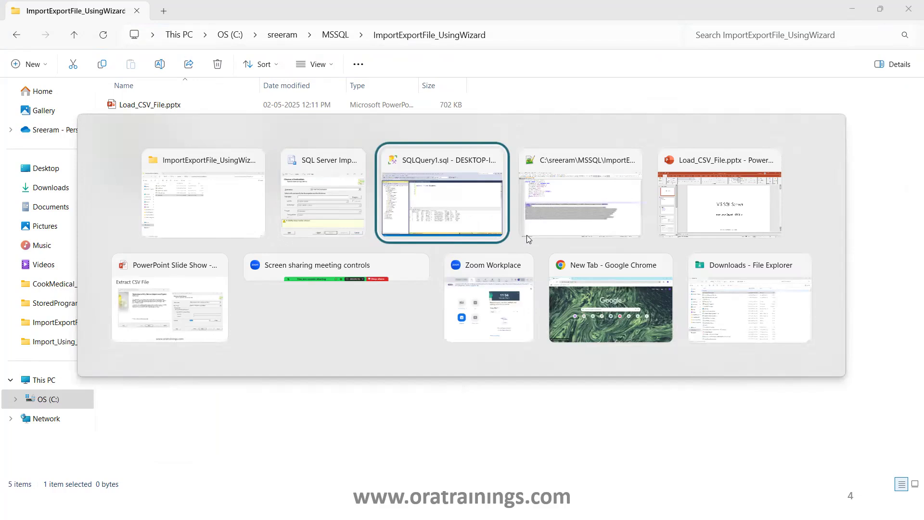
- Browse with the CSV filter and pick Sample.csv as the flat file destination
click(442, 193)
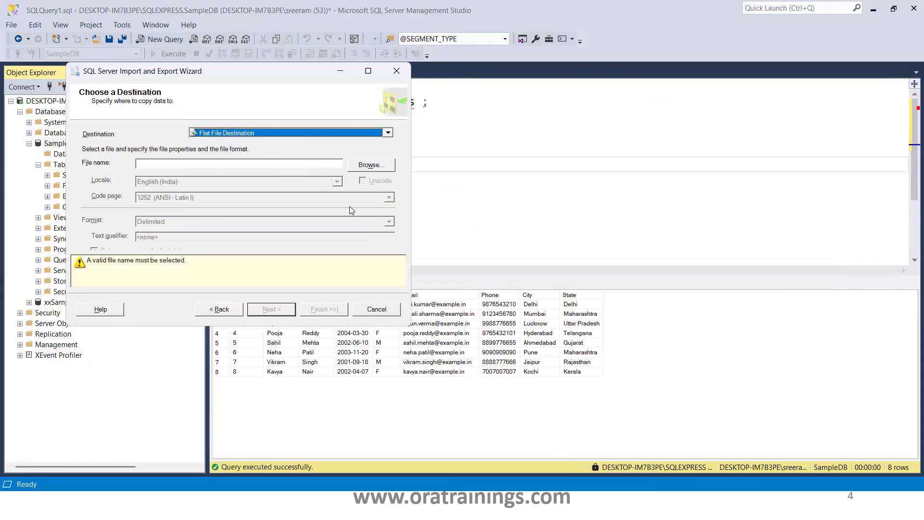
mouse_move(303, 204)
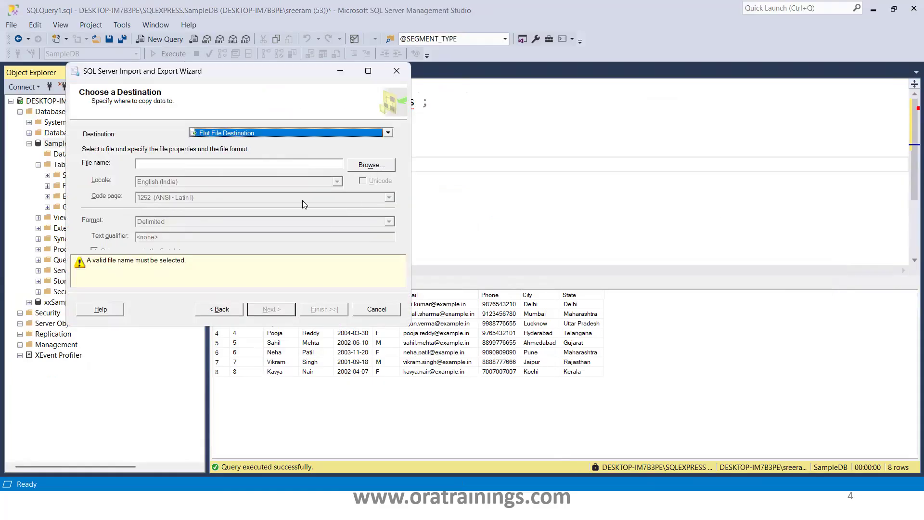
click(370, 165)
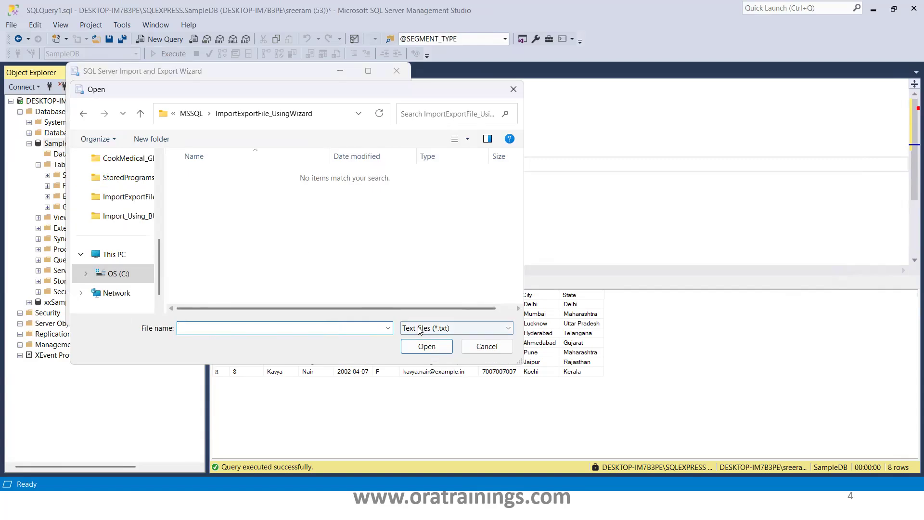
click(455, 327)
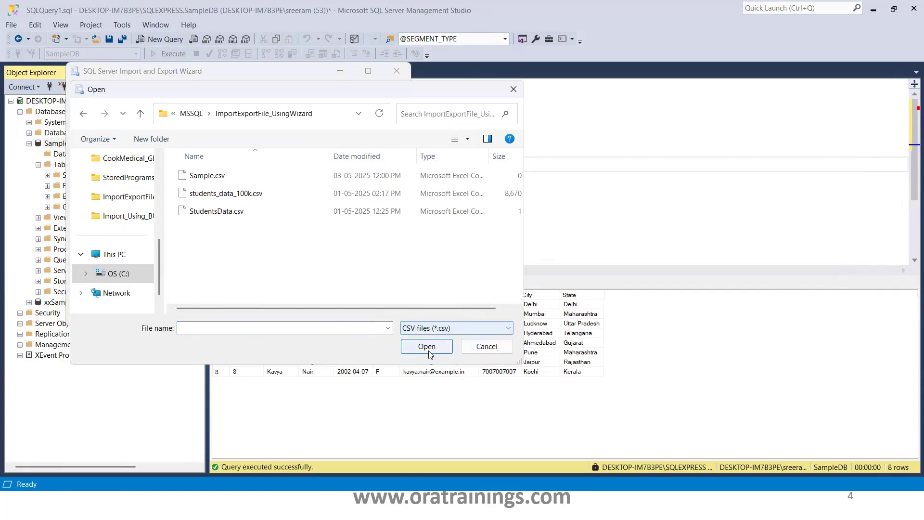
click(427, 346)
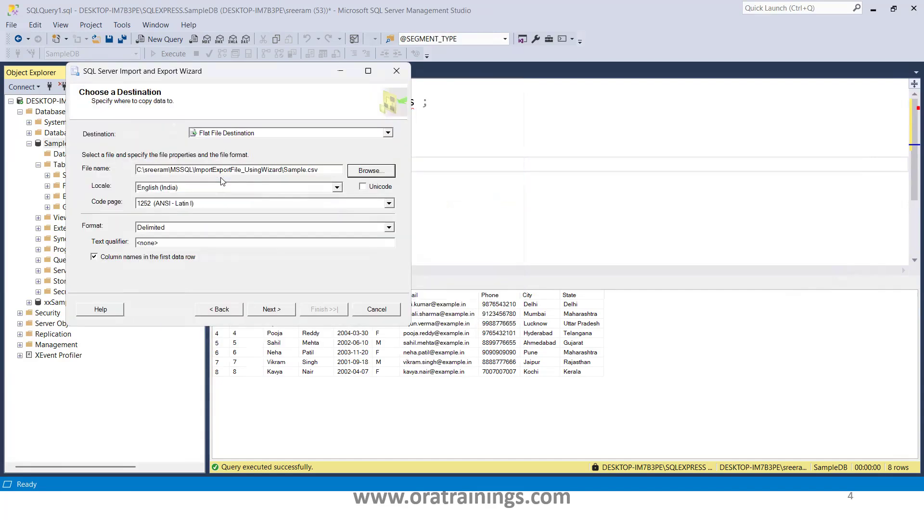
mouse_move(173, 239)
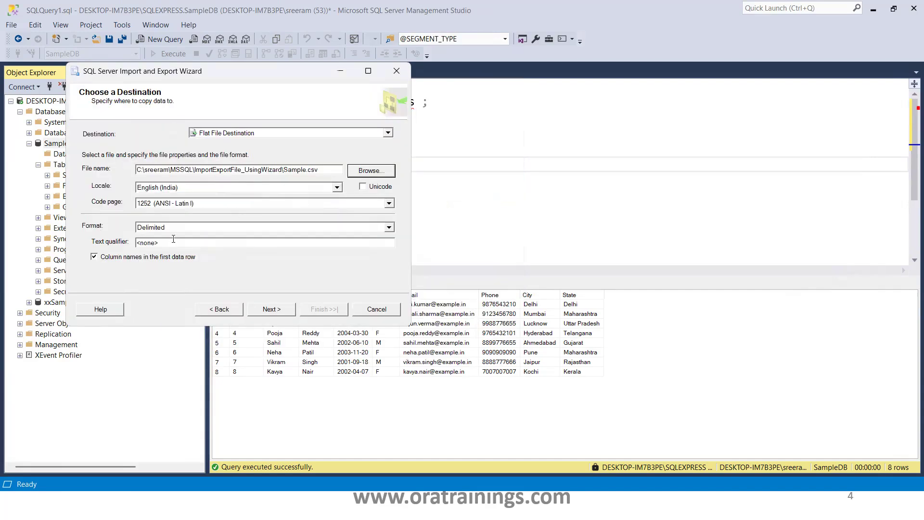
mouse_move(300, 298)
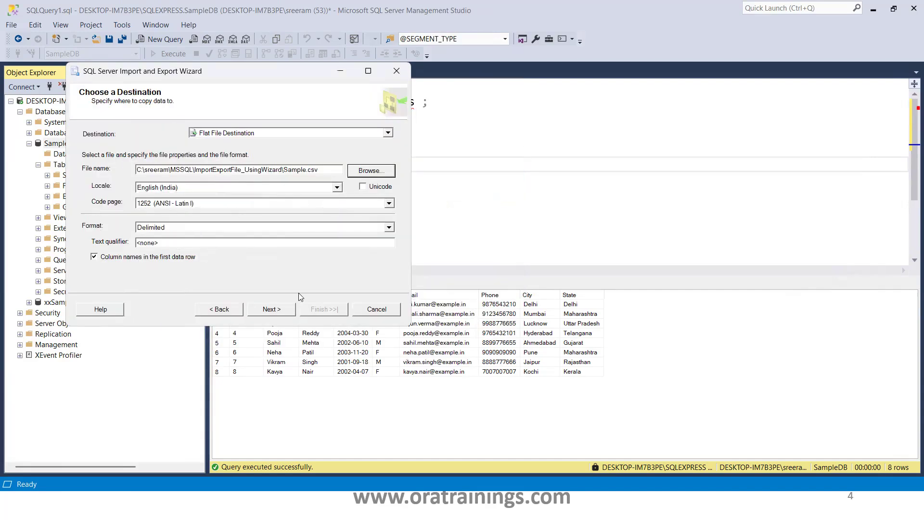
- Accept the destination settings and choose [dbo].[Students] as the source table
click(271, 309)
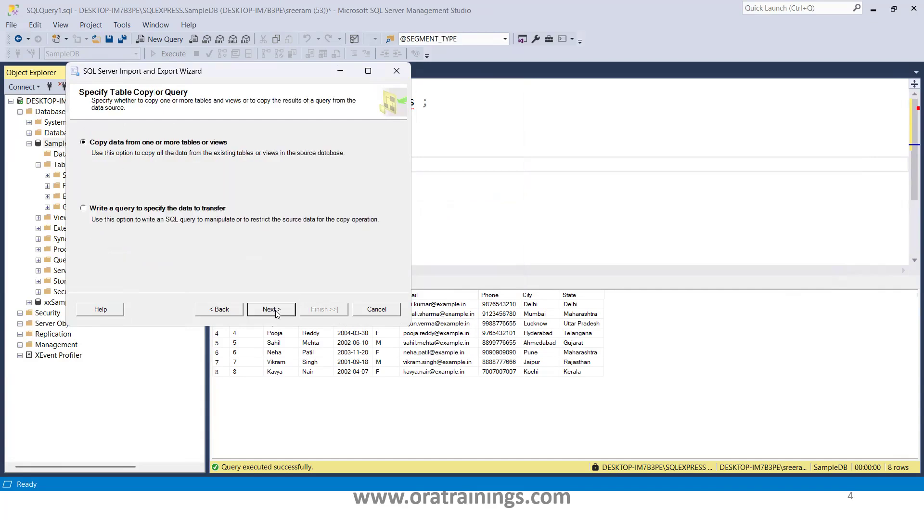
mouse_move(171, 172)
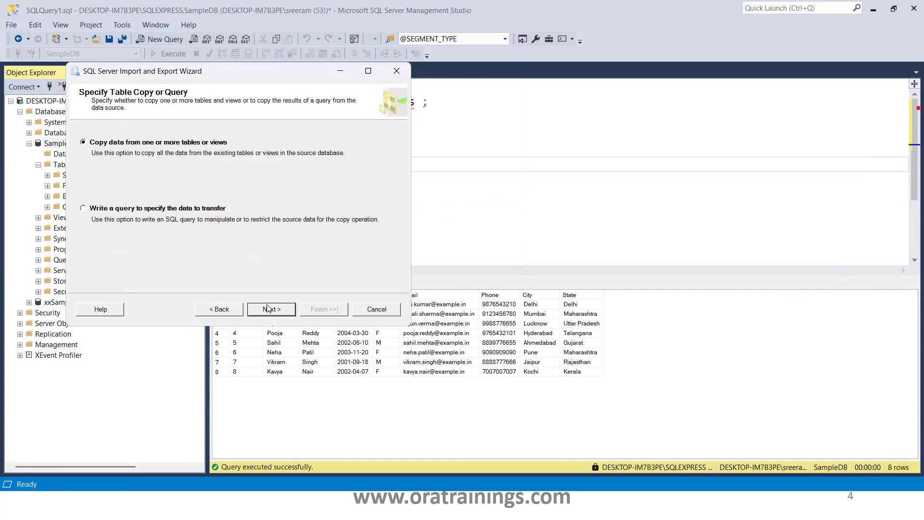
click(270, 309)
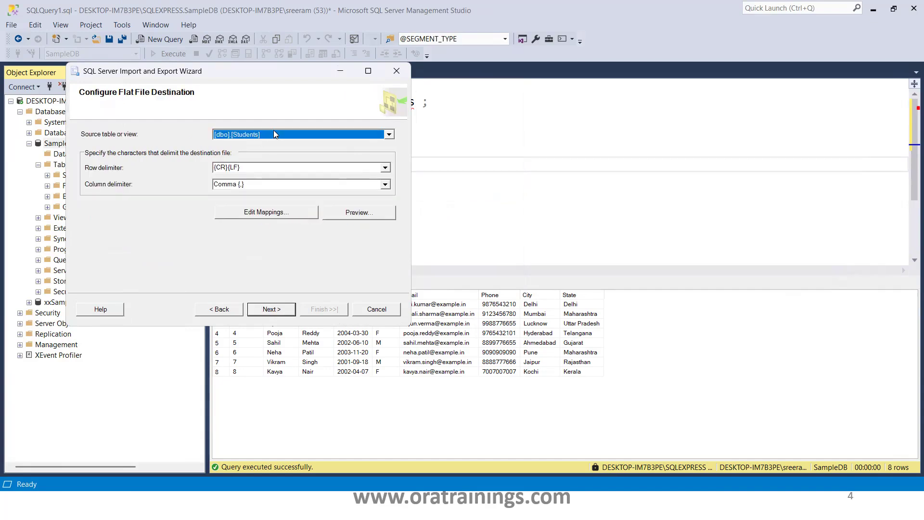
click(388, 134)
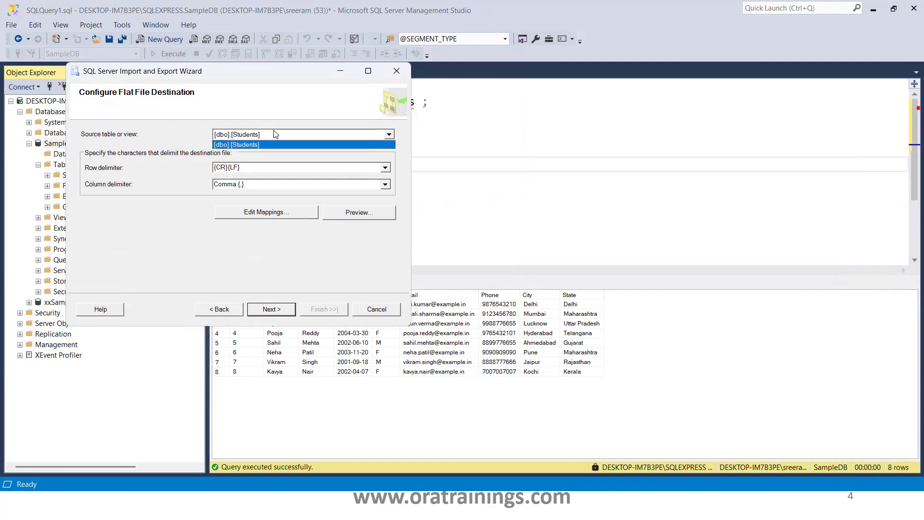
click(238, 144)
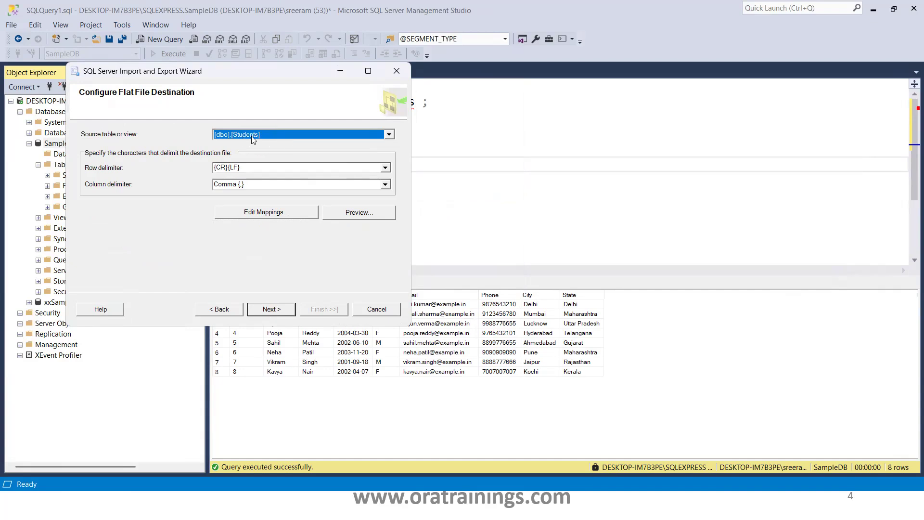
mouse_move(299, 76)
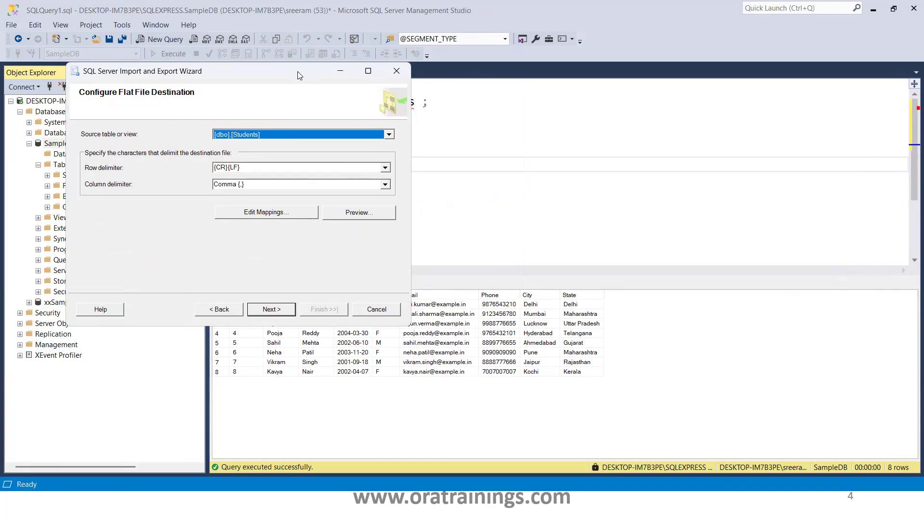
- Keep Run immediately, review the summary and finish the export of 8 rows to Sample.csv
click(270, 309)
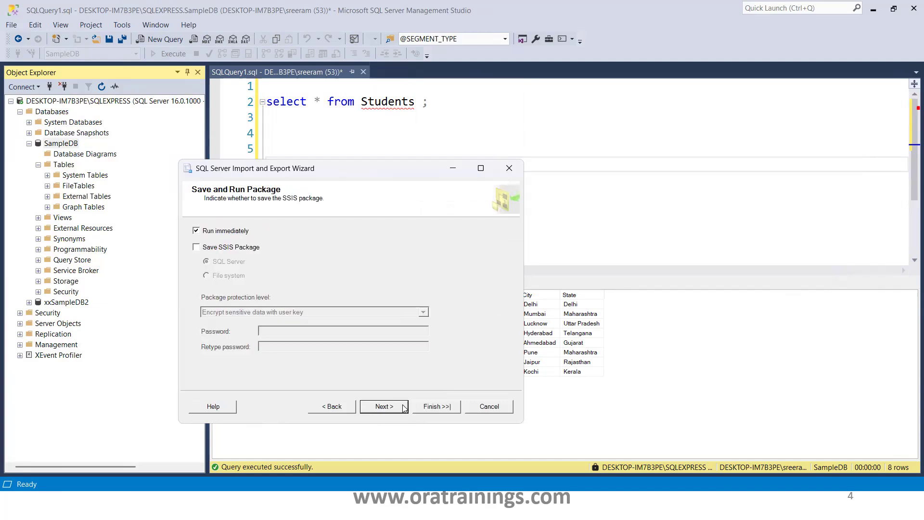
click(384, 406)
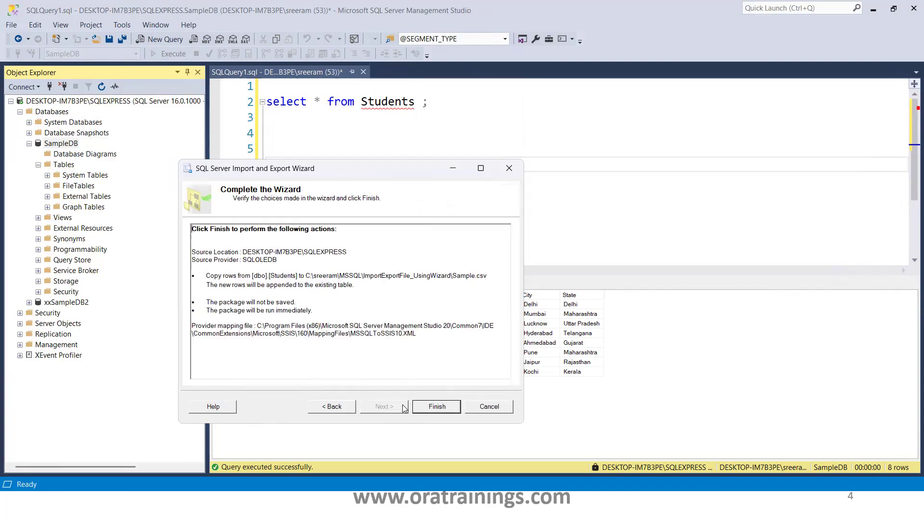
click(437, 406)
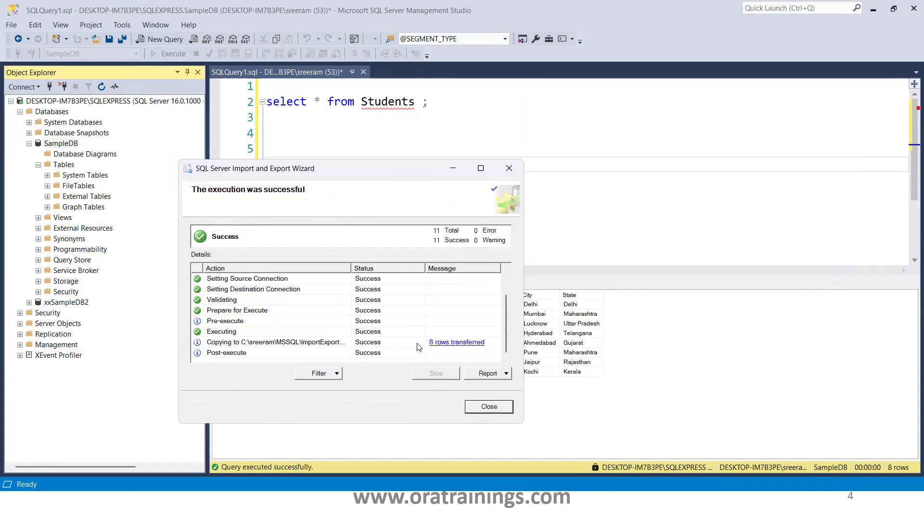
- Open the exported Sample.csv from the project folder in Notepad++
key(alt+tab)
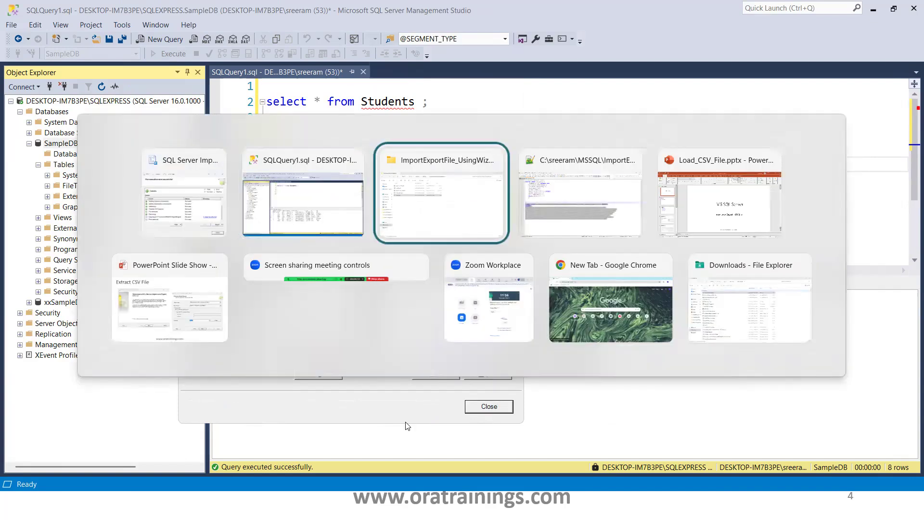
click(441, 193)
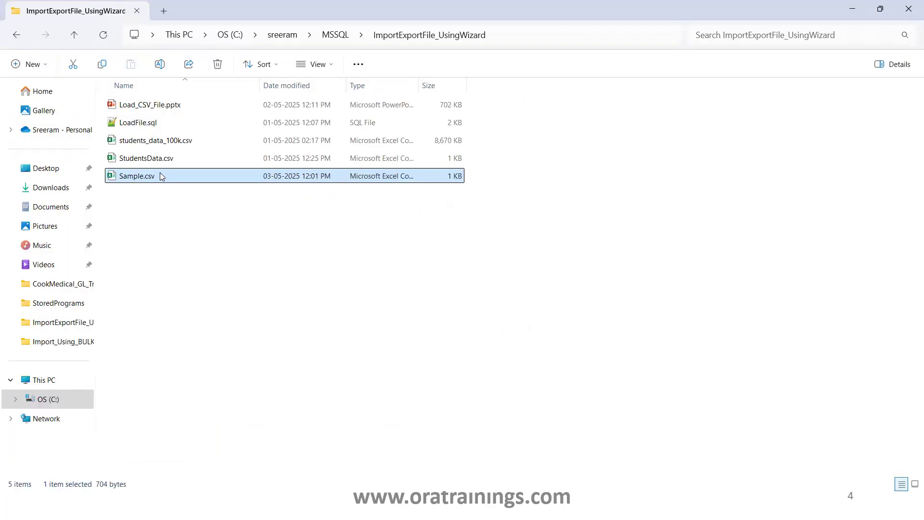
right_click(136, 175)
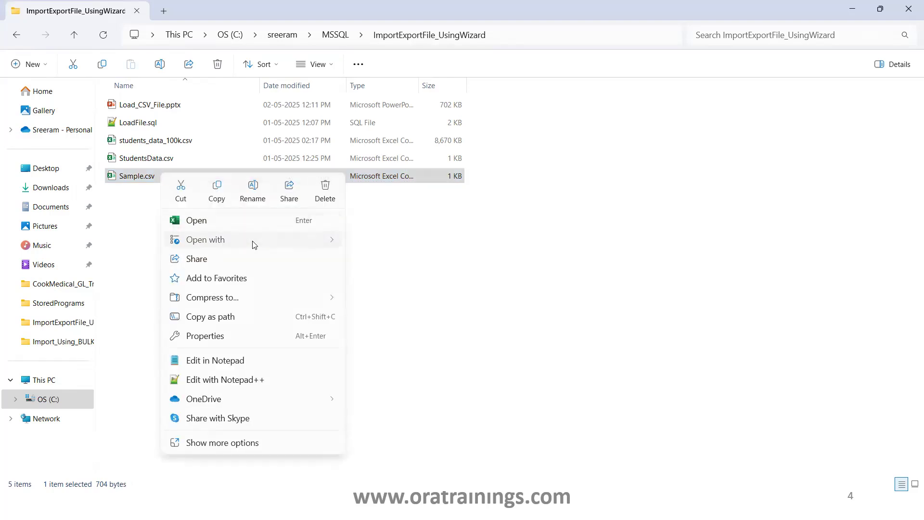
click(224, 380)
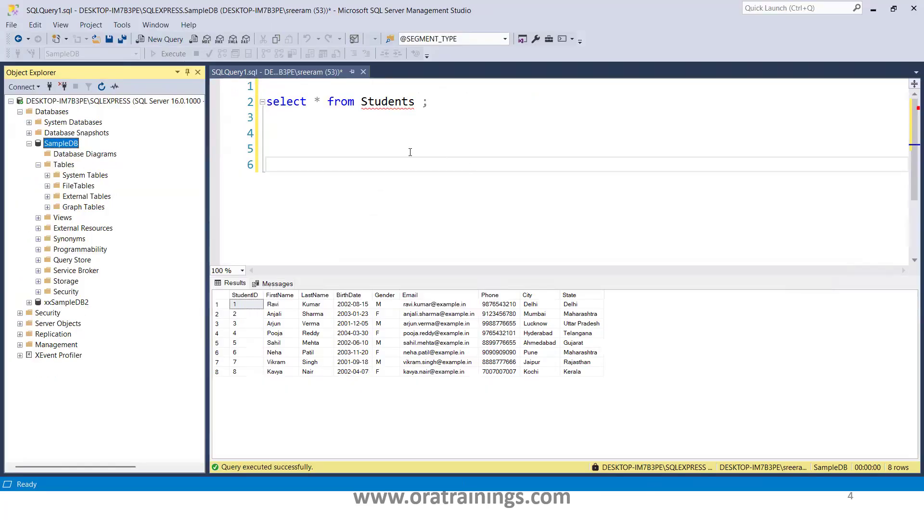
- Add a 'delete from Students;' statement on a new line below the select query
click(274, 164)
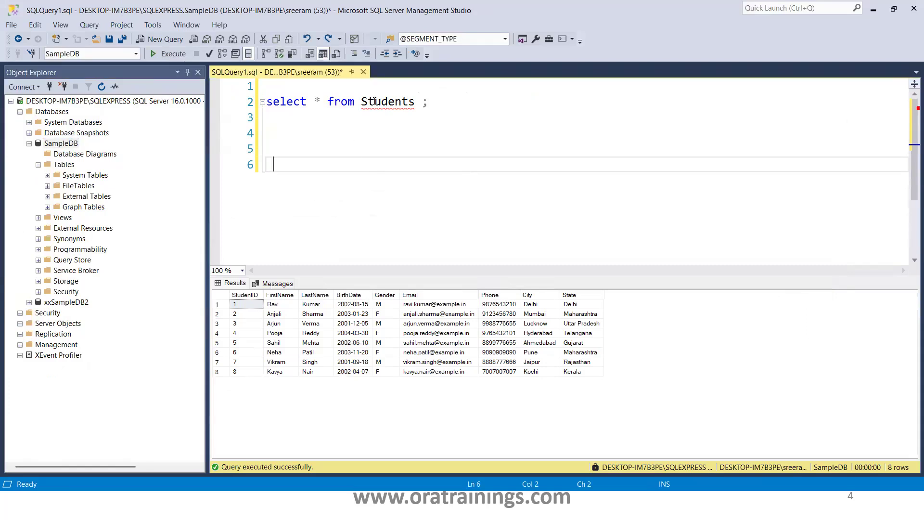
text(d)
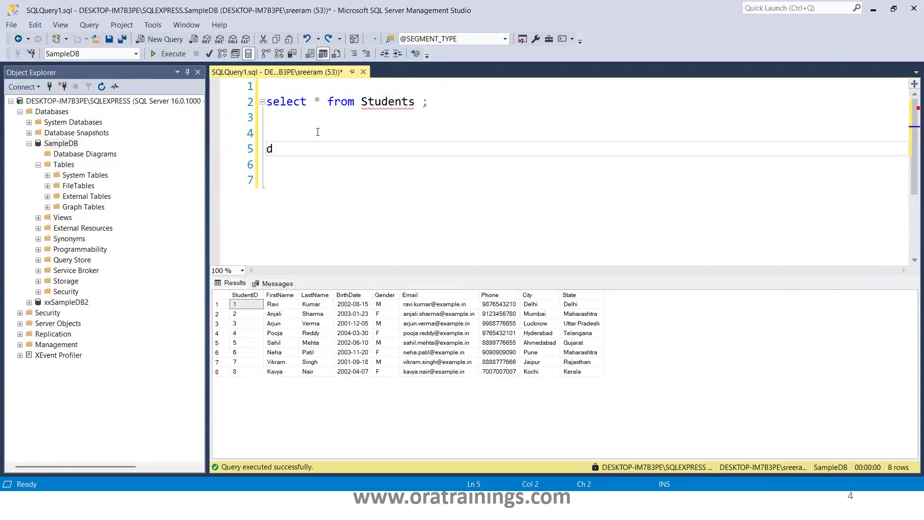
text(elete from Students;)
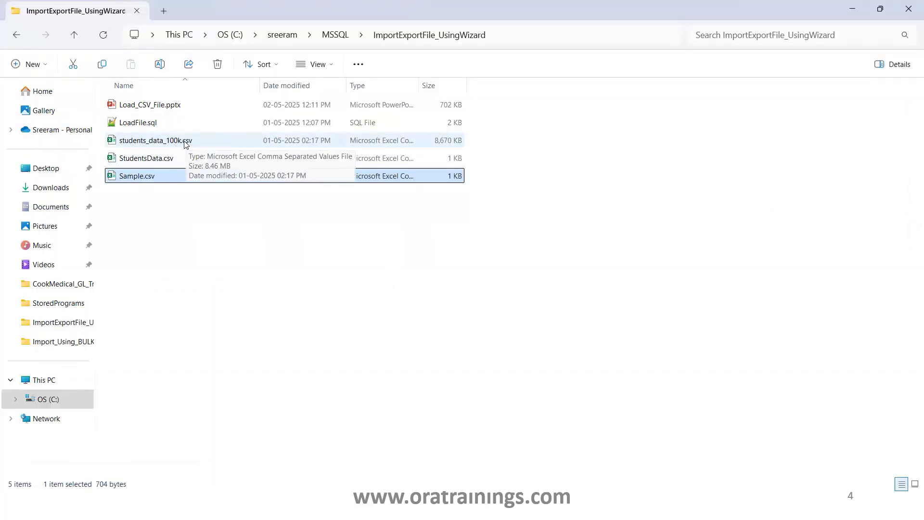
- Inspect students_data_100k.csv in Notepad++, then bring up the open-windows switcher
click(156, 141)
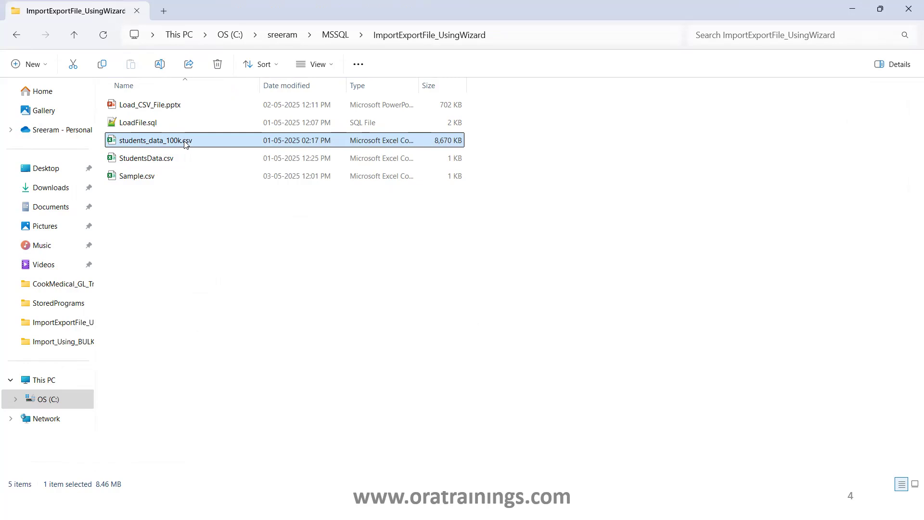
mouse_move(579, 25)
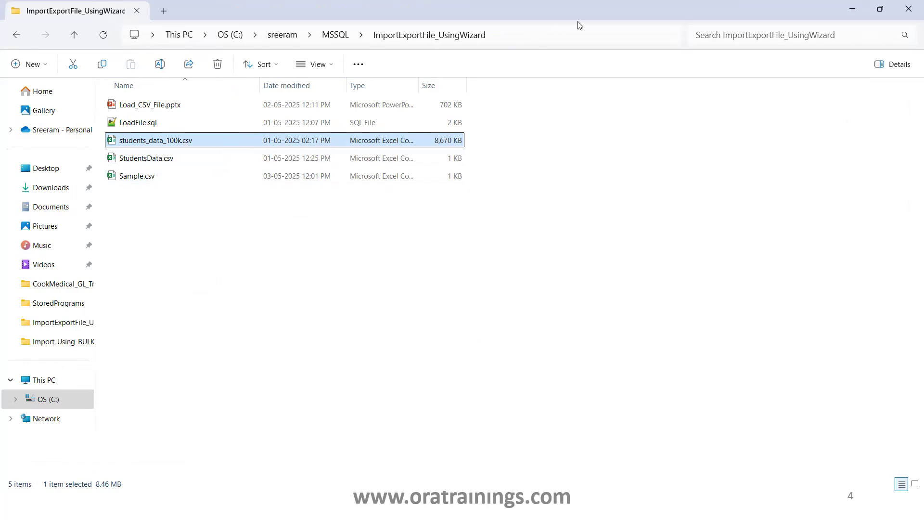
right_click(156, 140)
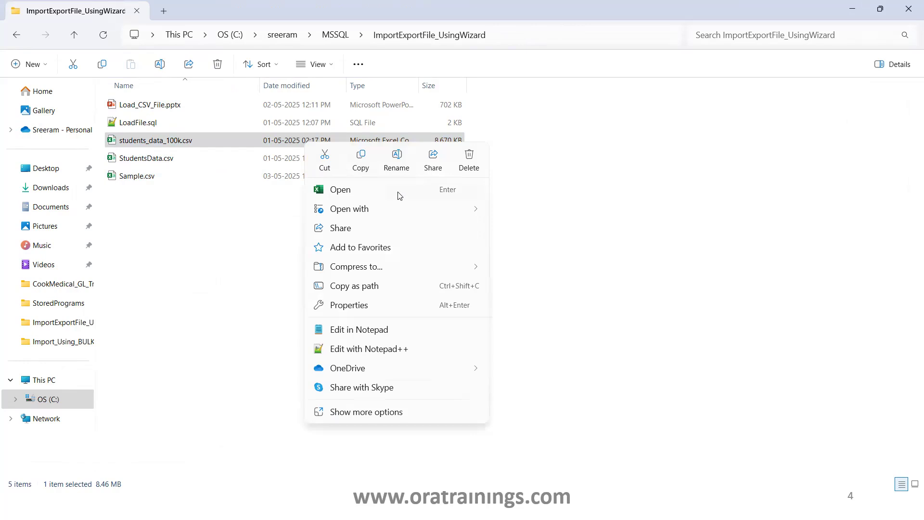
click(369, 349)
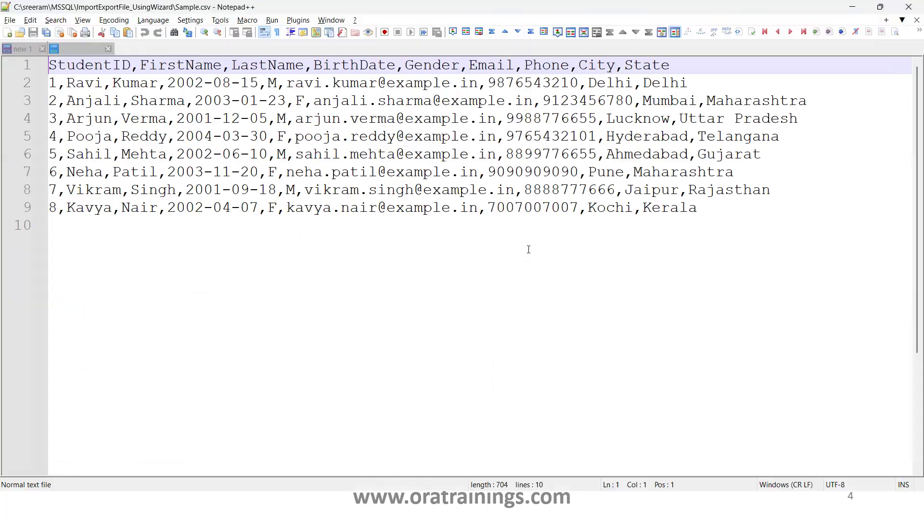
click(228, 48)
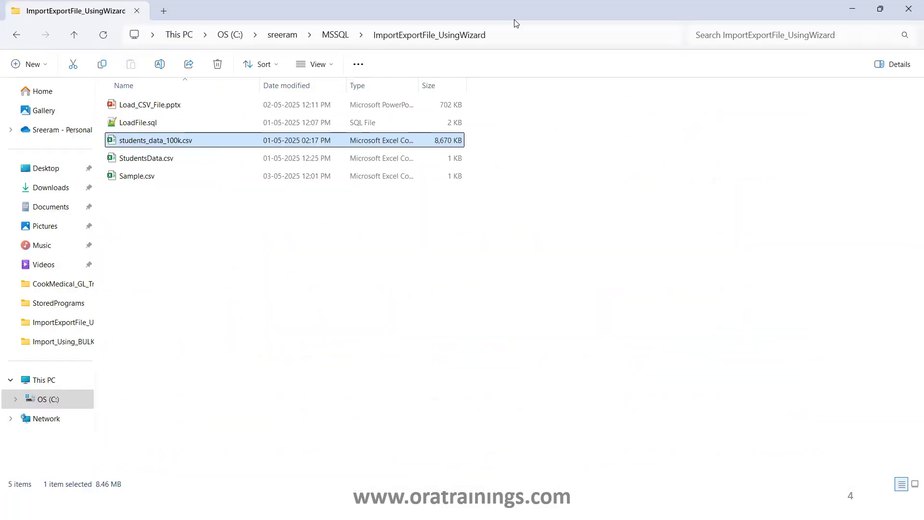
key(alt+tab)
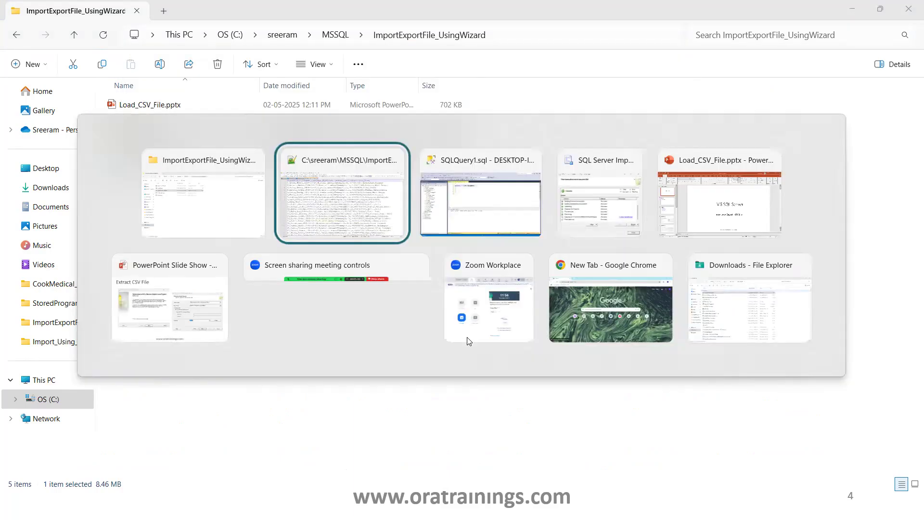
- Launch the Import Data wizard for SampleDB and move past its welcome page
click(479, 194)
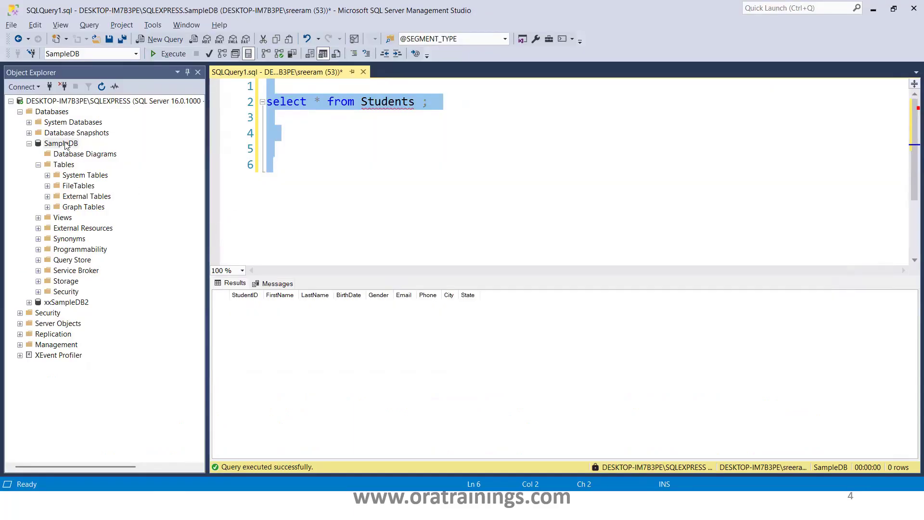
right_click(60, 143)
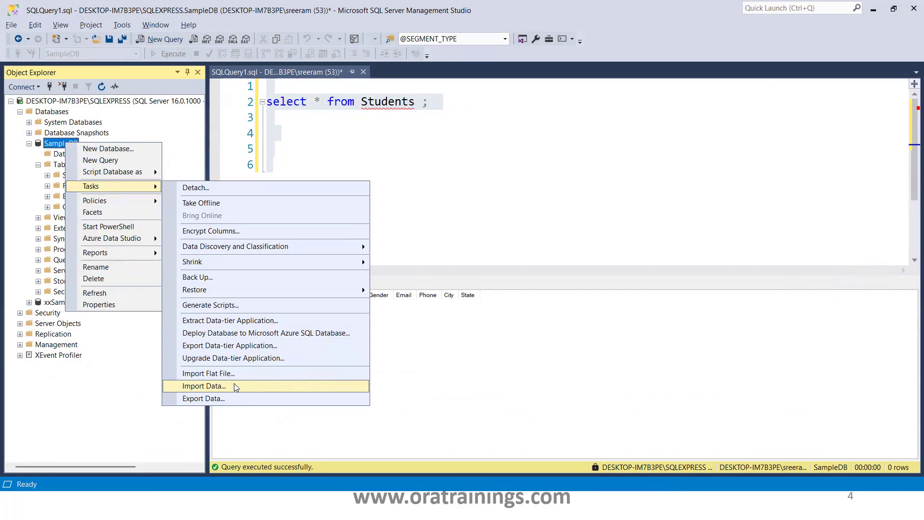
click(203, 385)
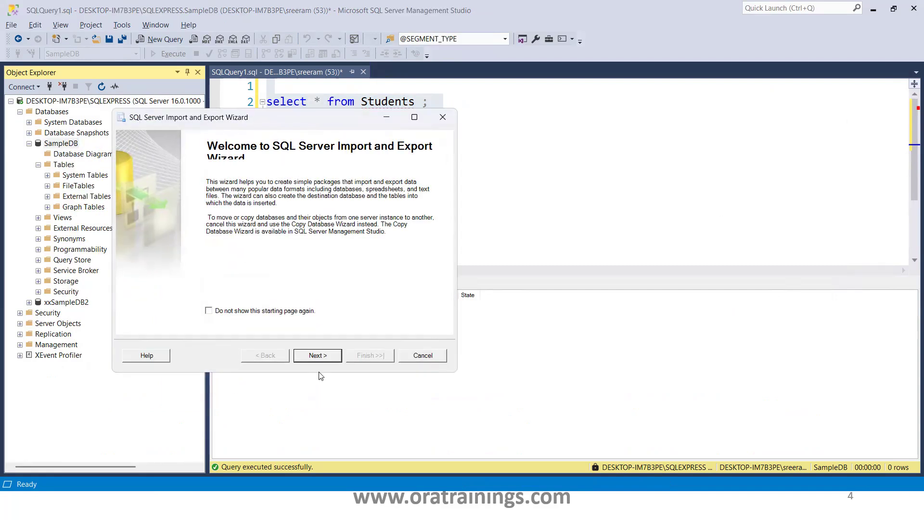
click(316, 356)
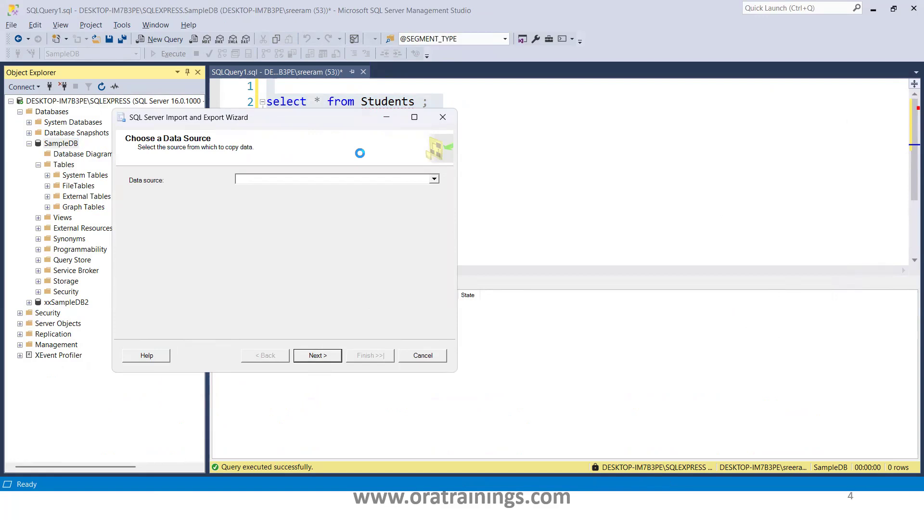
- Choose Flat File Source with students_data_100k.csv as a delimited source file
click(434, 179)
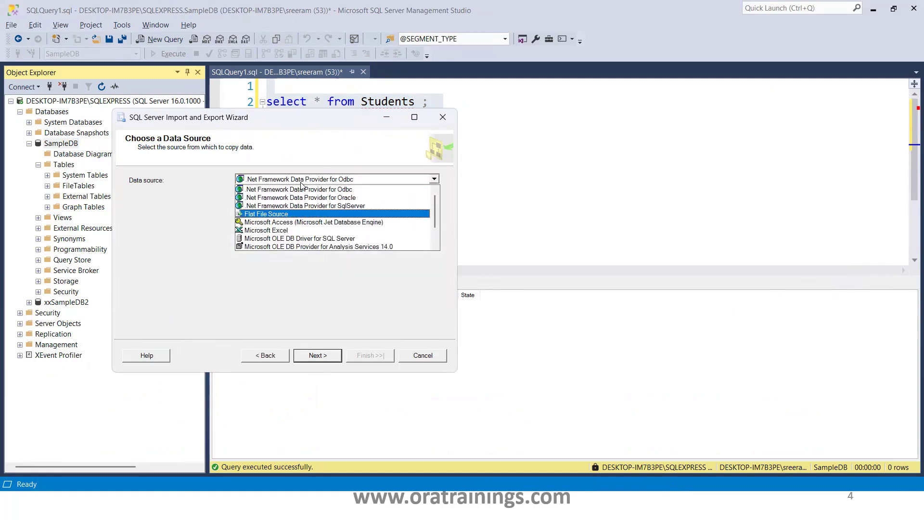
click(263, 214)
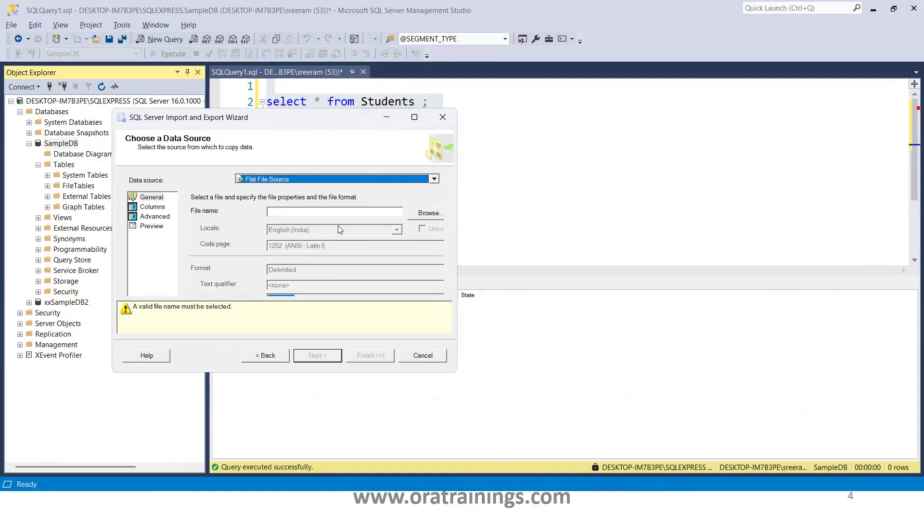
click(430, 212)
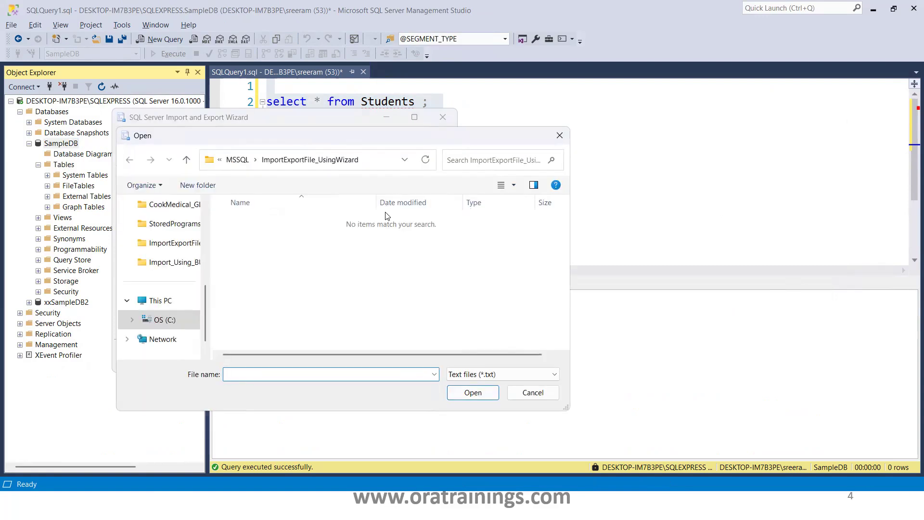
click(501, 374)
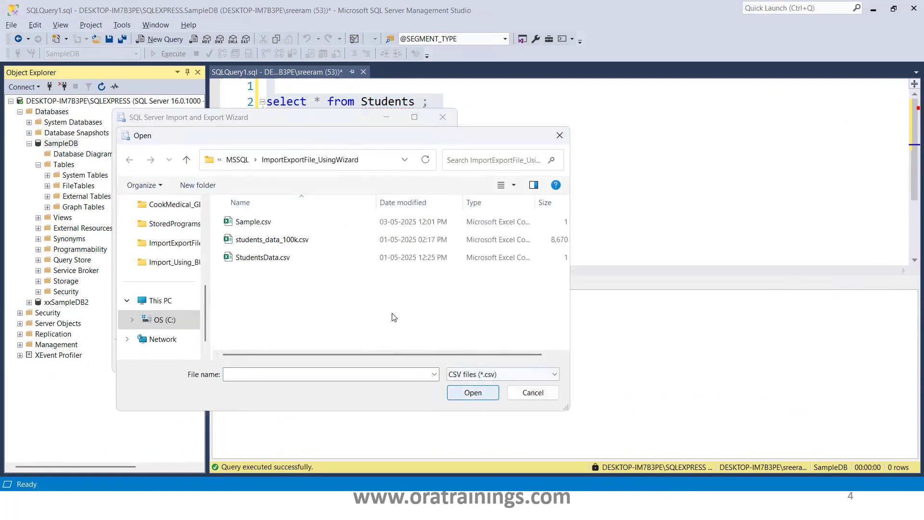
click(472, 393)
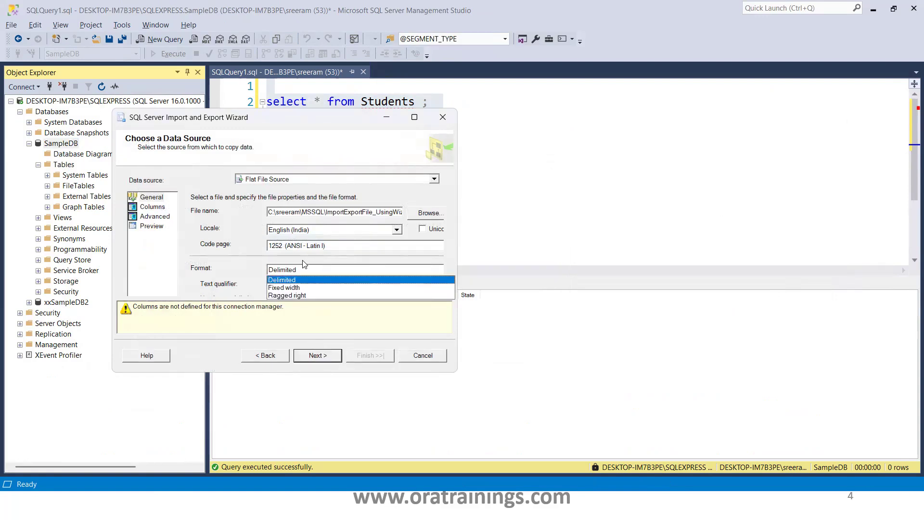
click(282, 280)
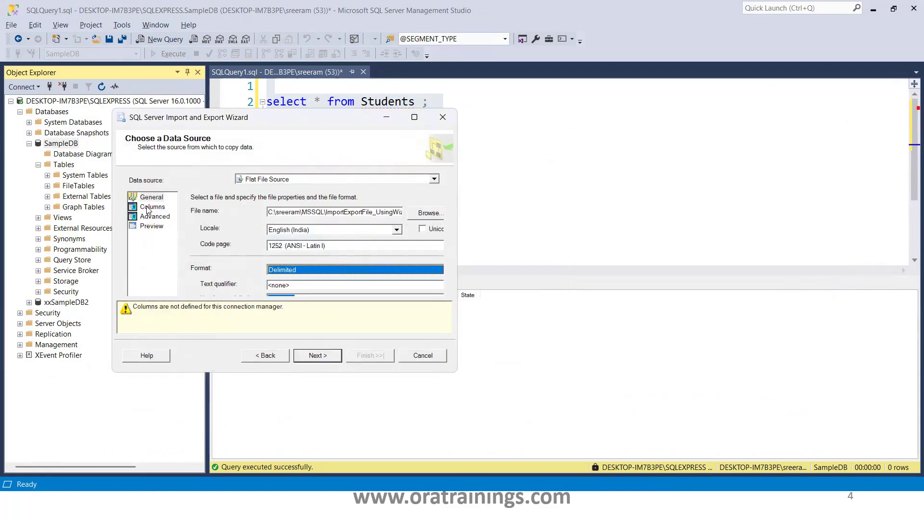
- Review the source's Columns, Advanced and Preview pages, then continue to destination selection
click(152, 212)
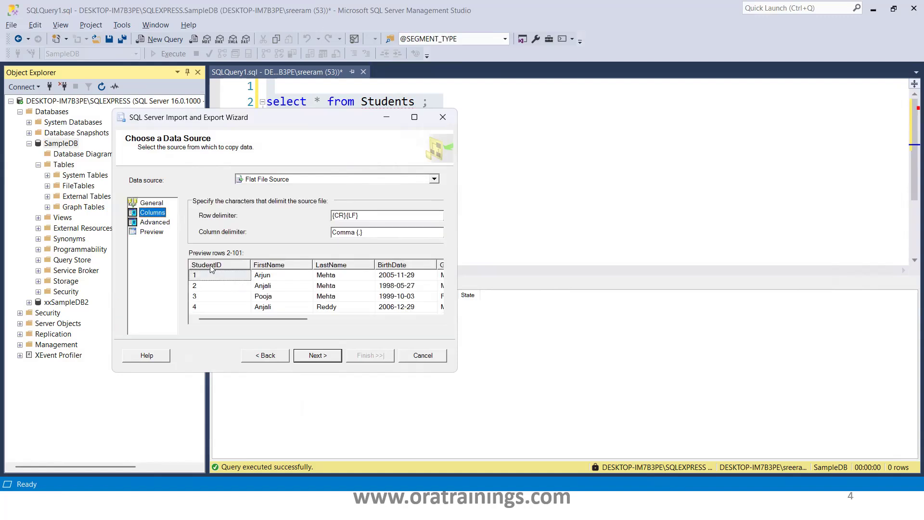
click(154, 221)
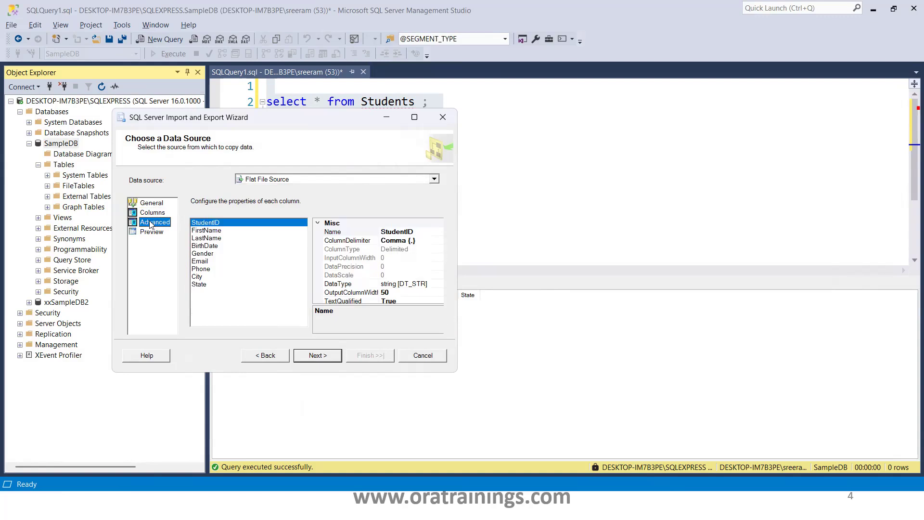
mouse_move(417, 279)
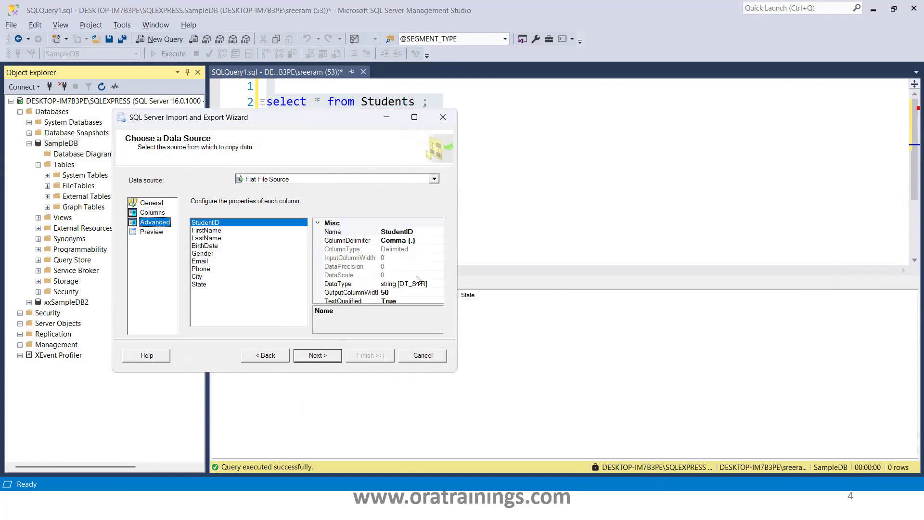
mouse_move(416, 260)
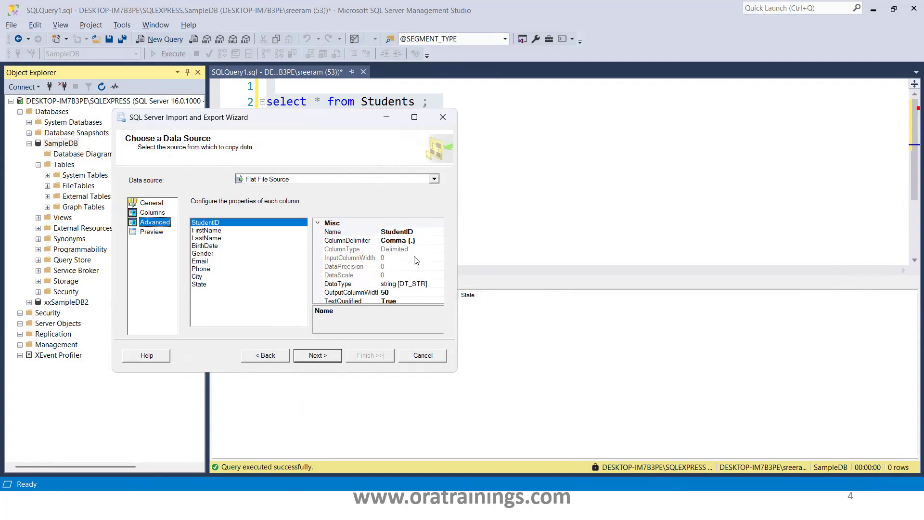
click(151, 231)
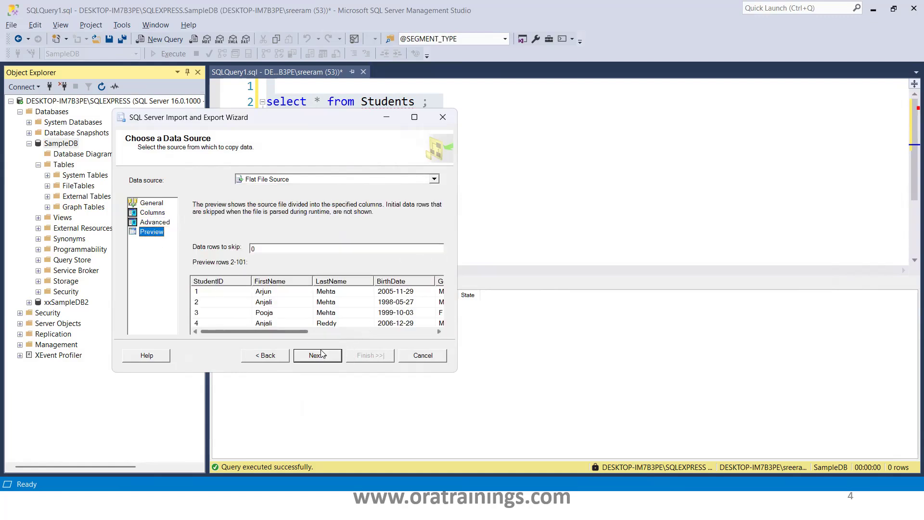
click(317, 355)
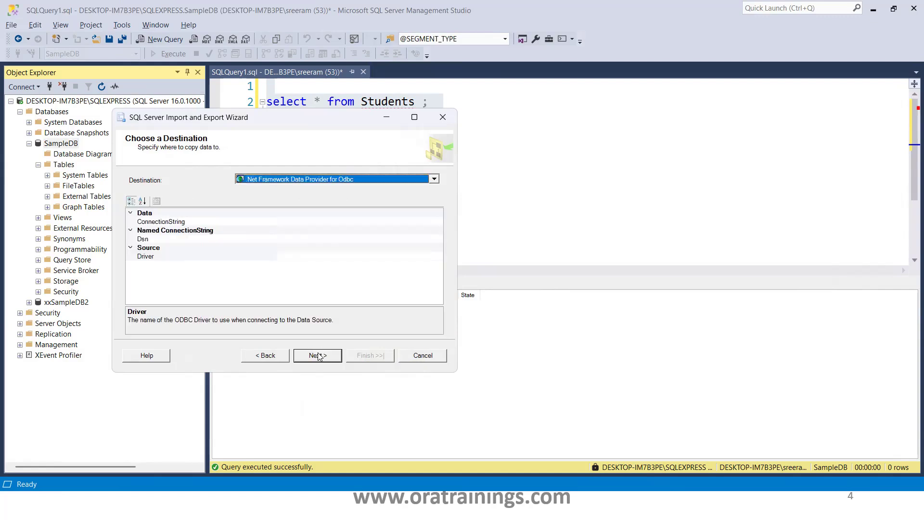
mouse_move(277, 192)
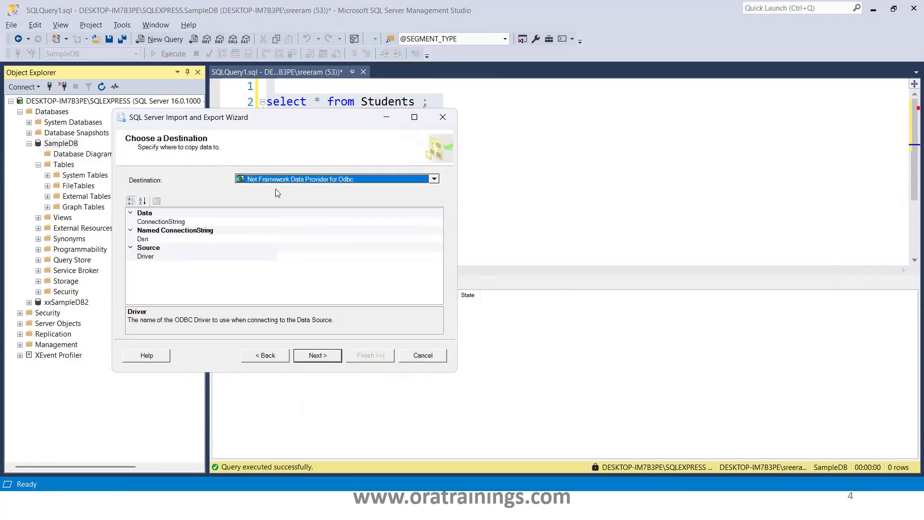
- Keep the OLE DB Provider for SQL Server destination with SampleDB and continue
click(434, 179)
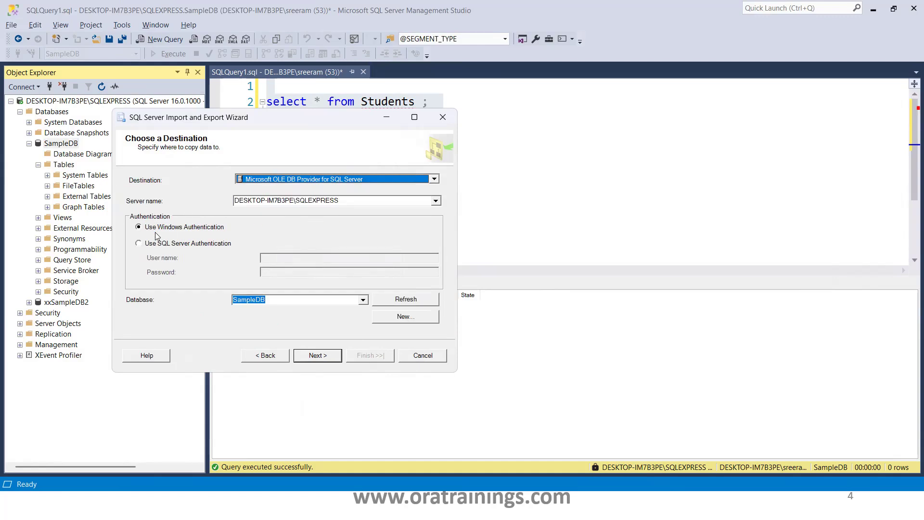
mouse_move(231, 246)
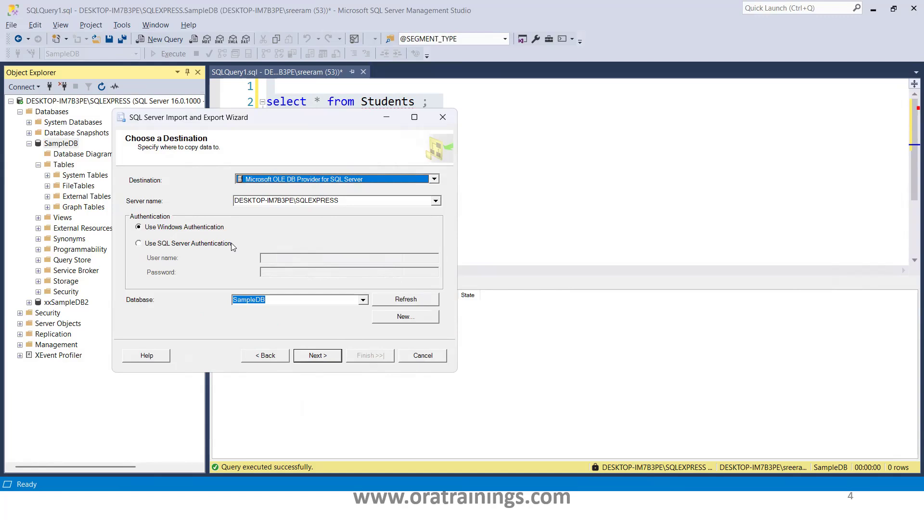
mouse_move(171, 259)
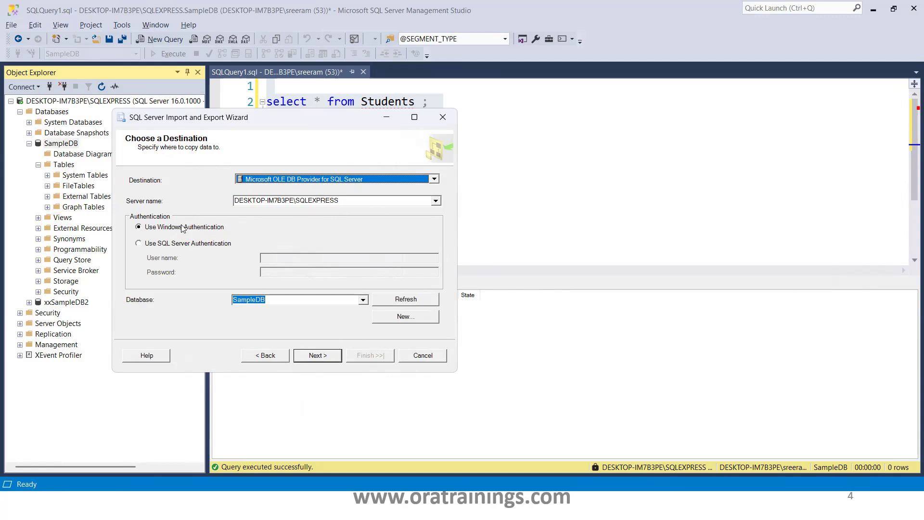
mouse_move(200, 326)
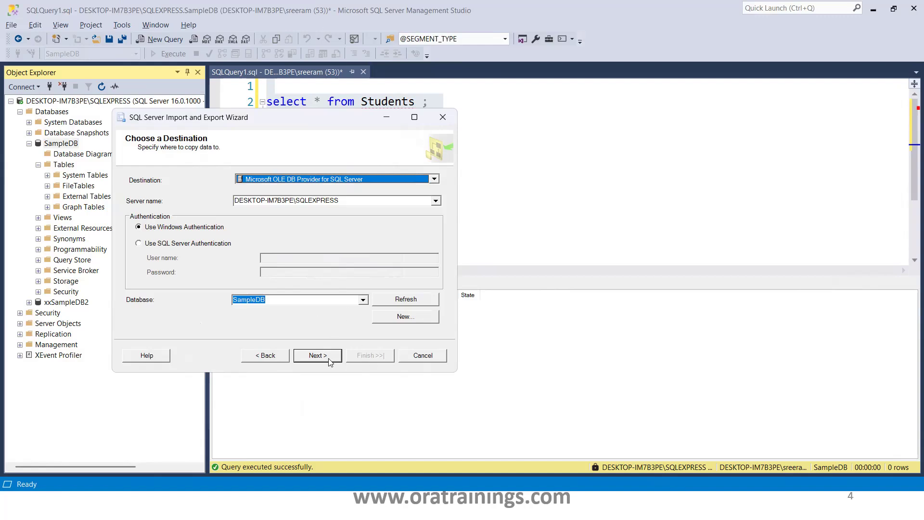
click(317, 355)
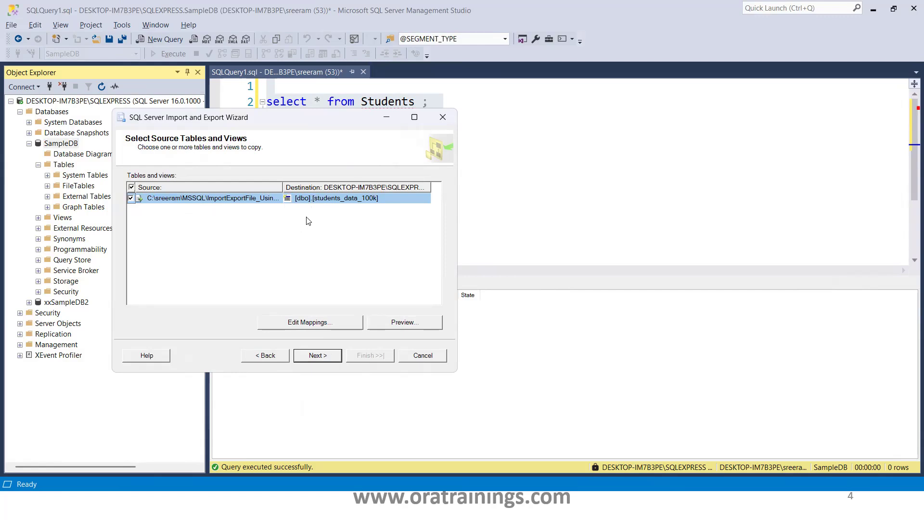
mouse_move(199, 163)
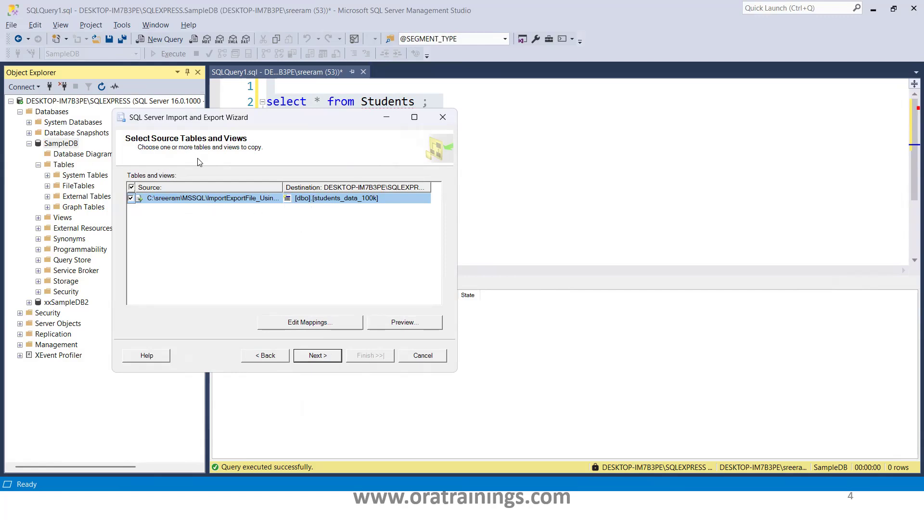
mouse_move(324, 161)
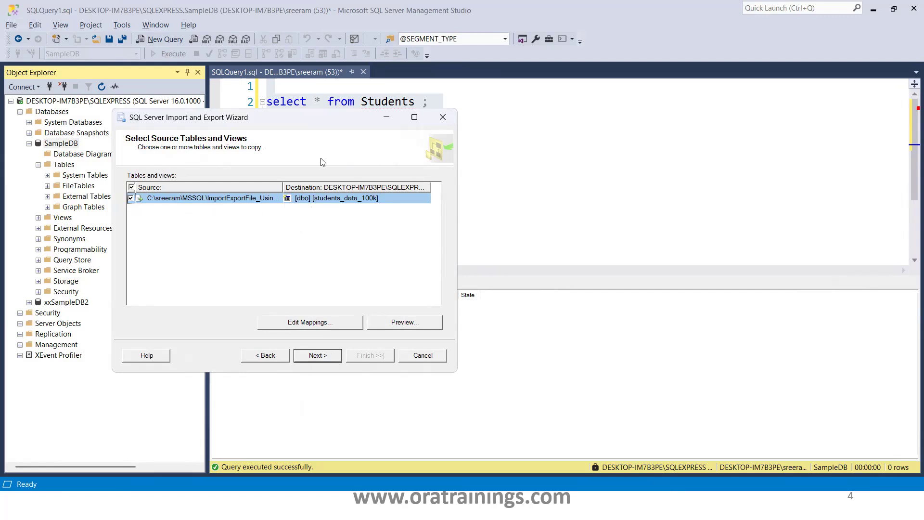
mouse_move(345, 209)
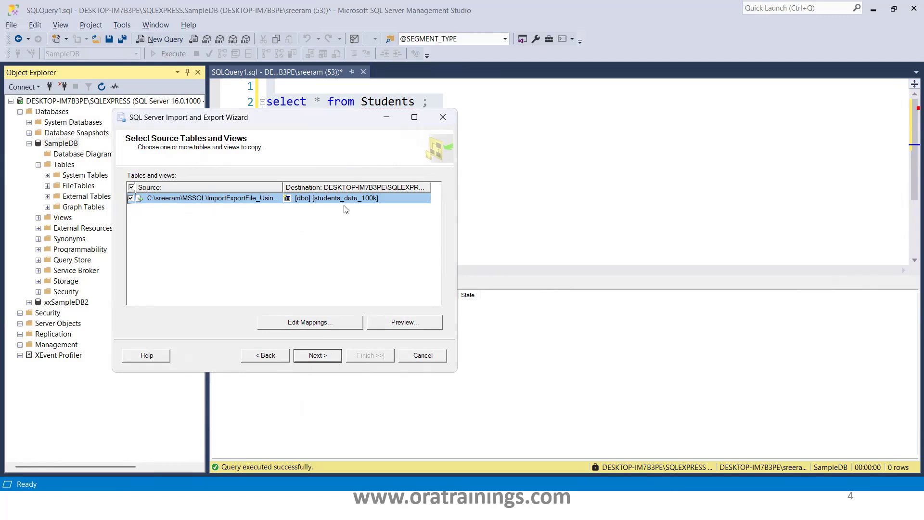
mouse_move(348, 209)
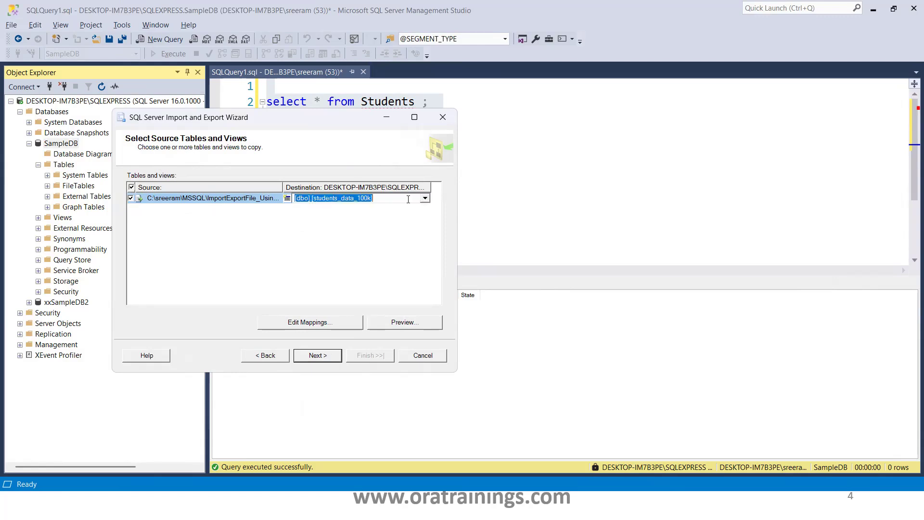
- Change the destination to the existing [dbo].[Students] table and bring up its column mappings
click(424, 198)
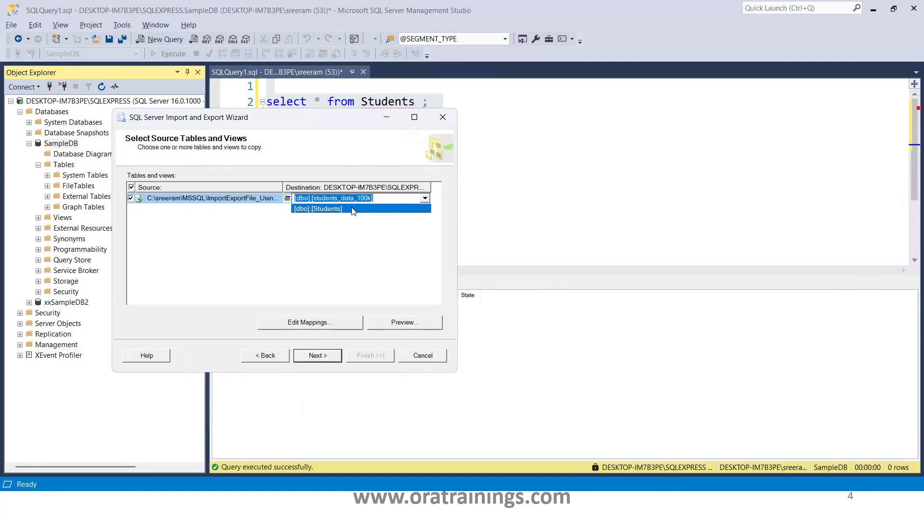
click(318, 209)
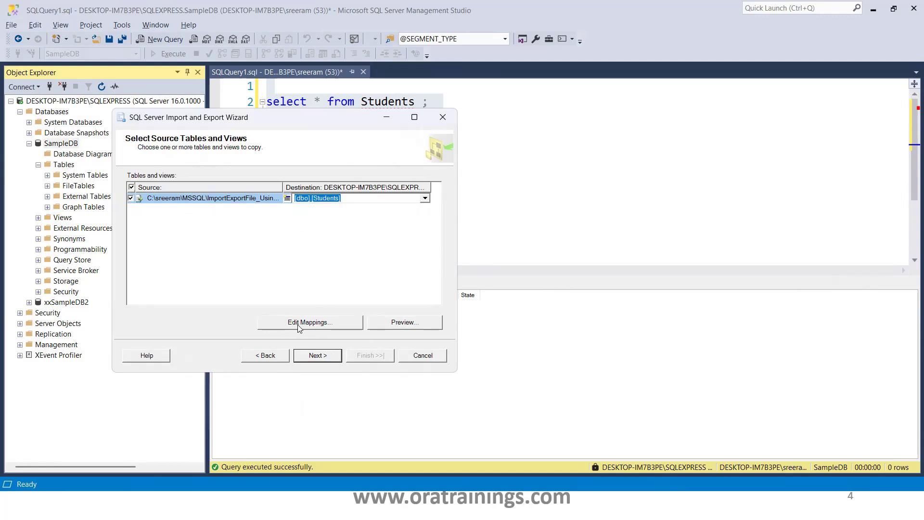
click(309, 322)
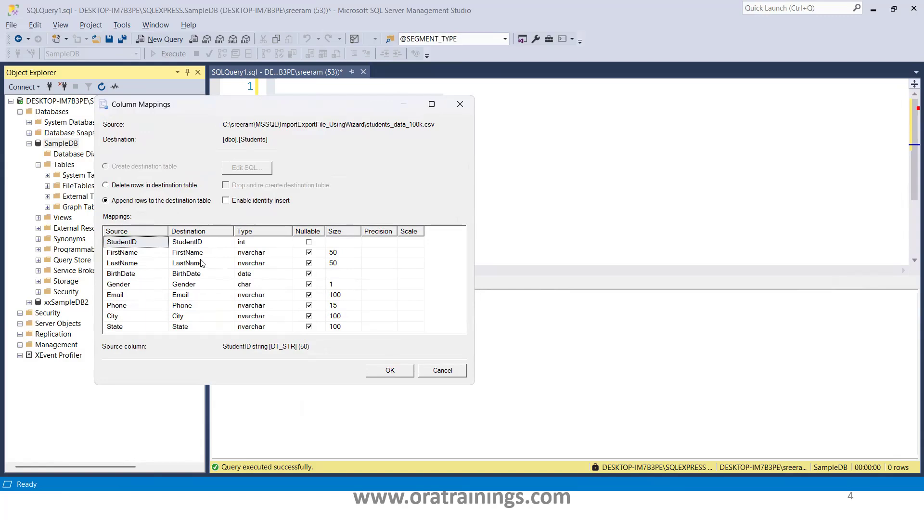
mouse_move(350, 324)
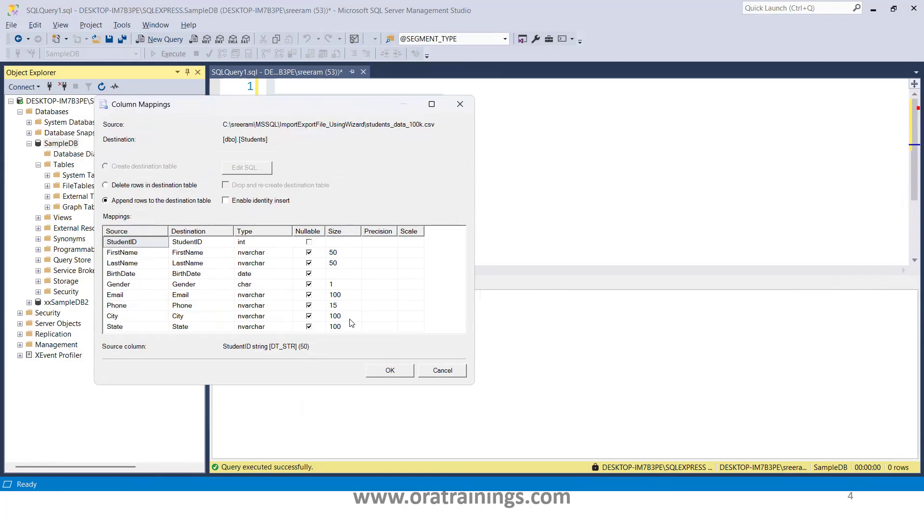
mouse_move(348, 333)
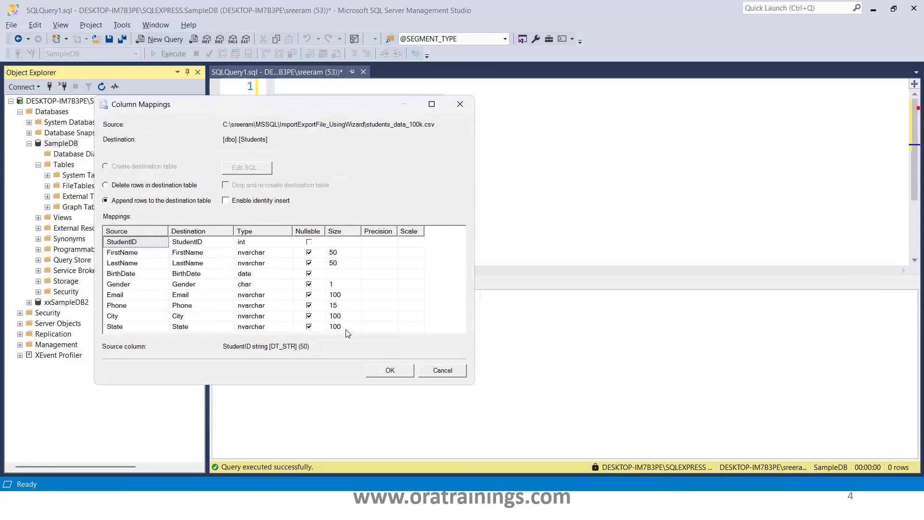
- Close the column mappings unchanged, check the sample-row preview, and continue to data type mapping review
click(389, 370)
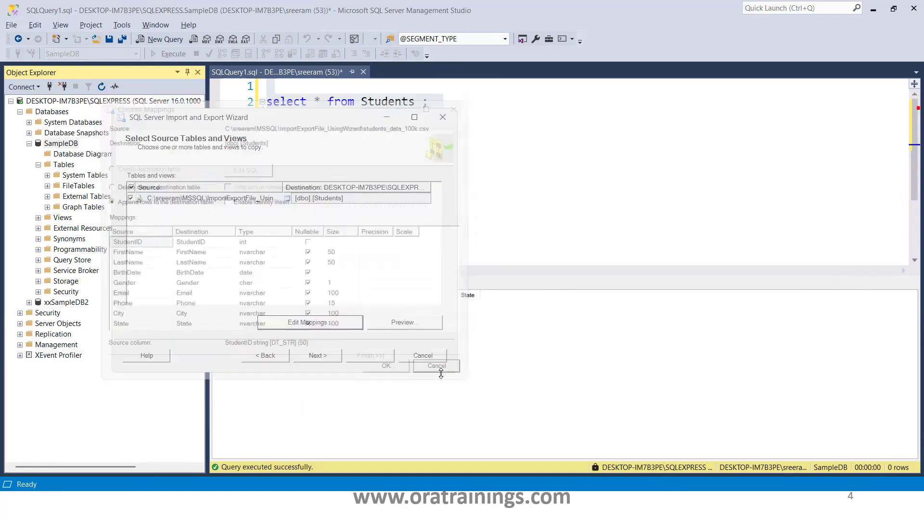
click(404, 321)
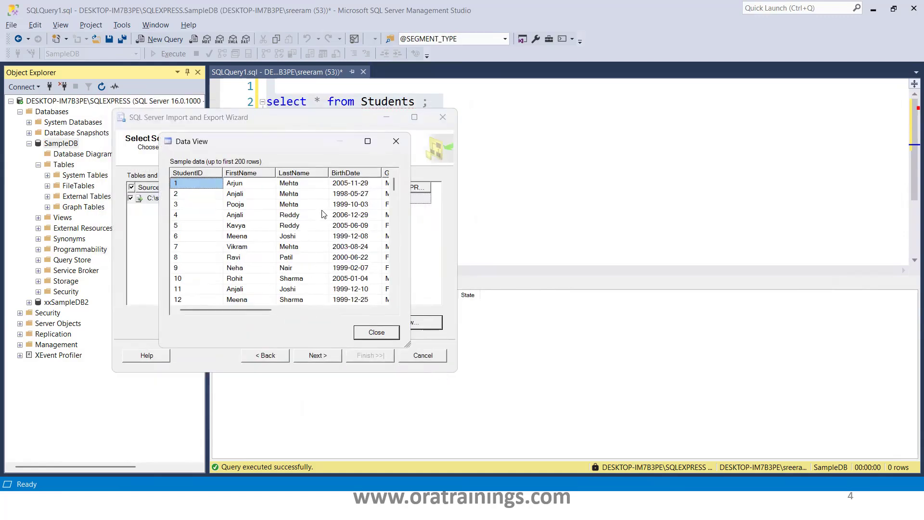
click(376, 332)
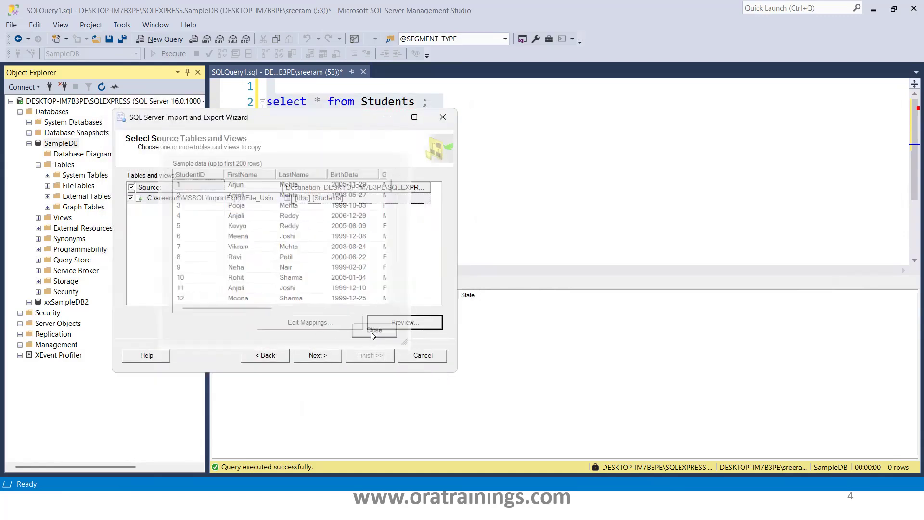
click(316, 355)
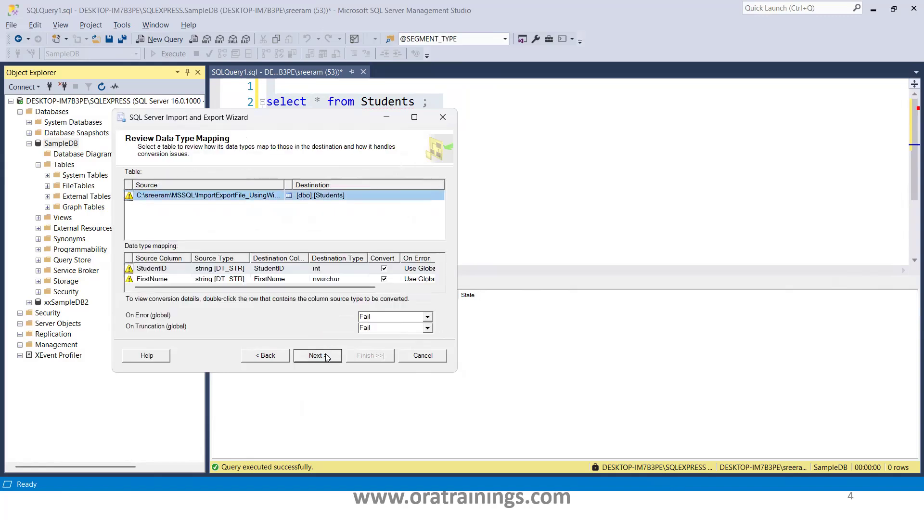
mouse_move(363, 278)
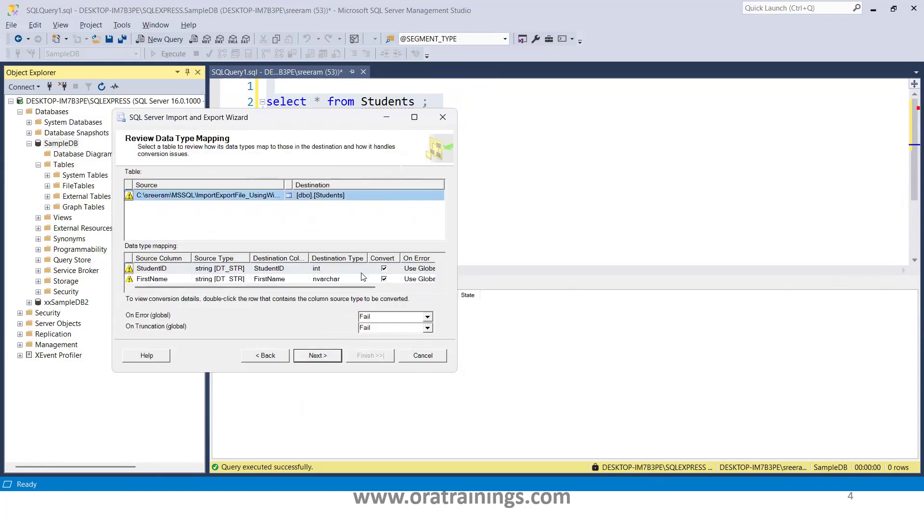
- Finish the wizard so 100000 rows are copied into [dbo].[Students], then close it
click(317, 355)
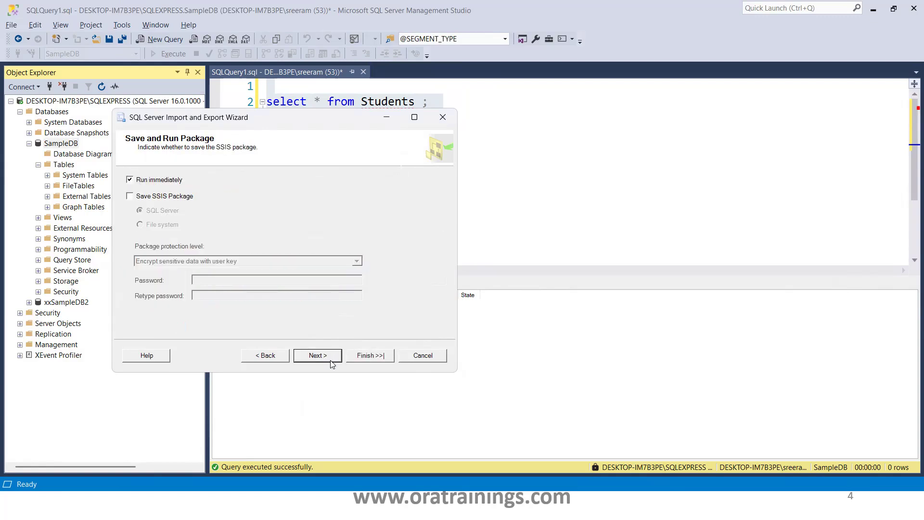
click(316, 355)
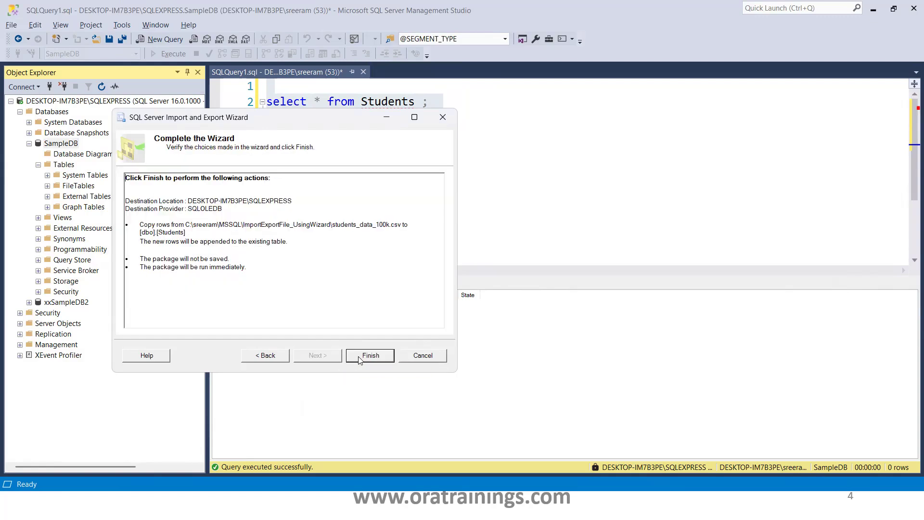
click(370, 355)
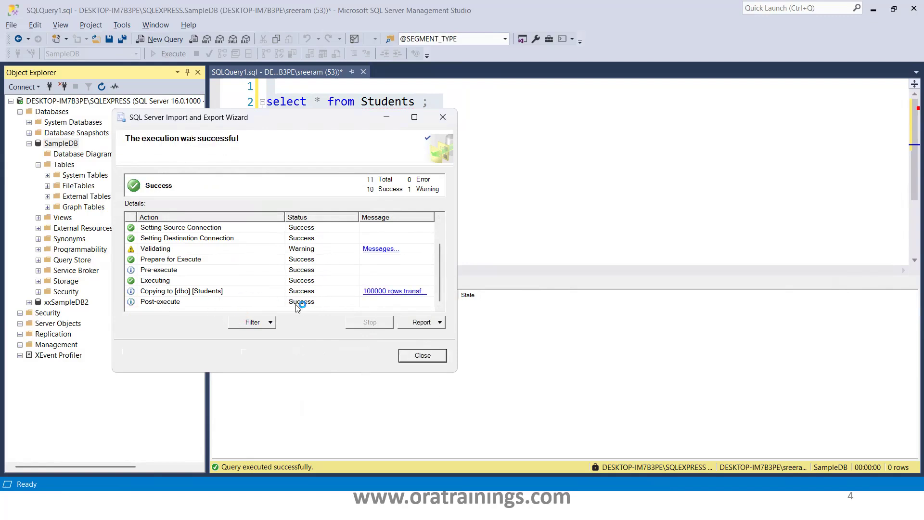
mouse_move(395, 295)
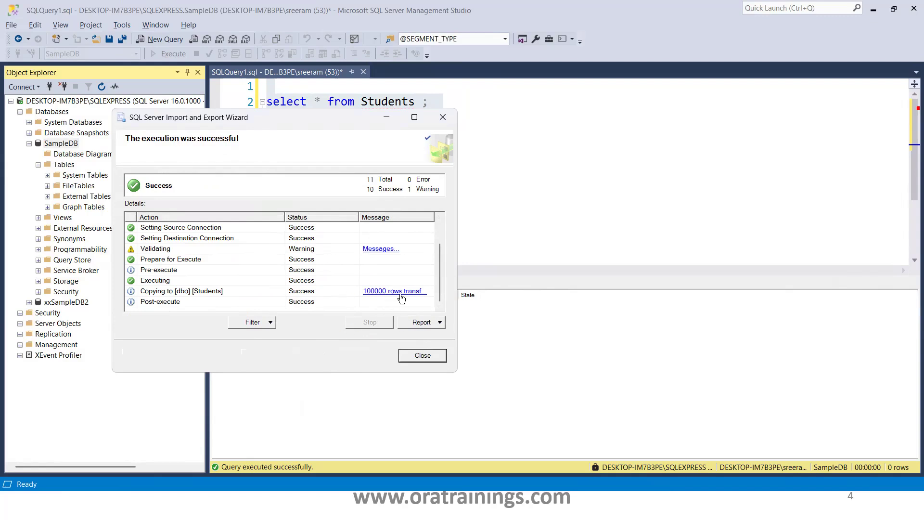
click(422, 356)
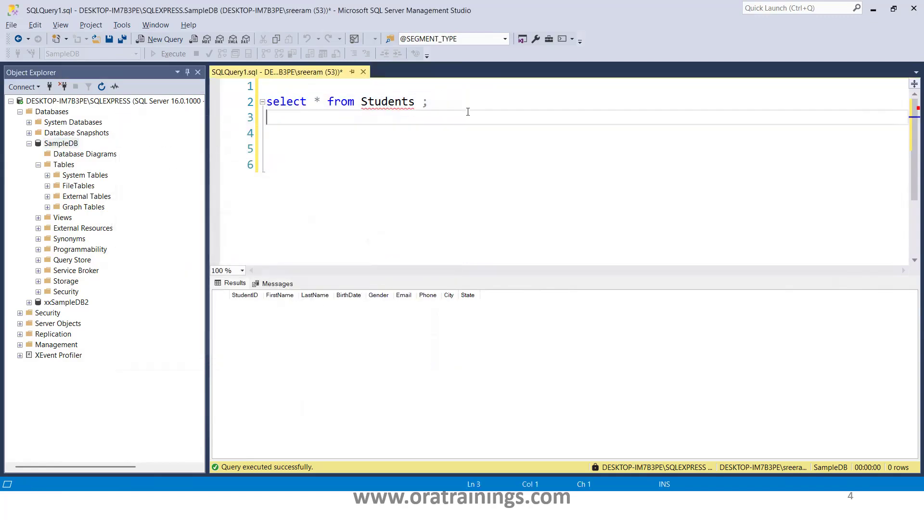
- Run 'select count(*) from students;' to confirm the table returns 100000 rows
click(172, 54)
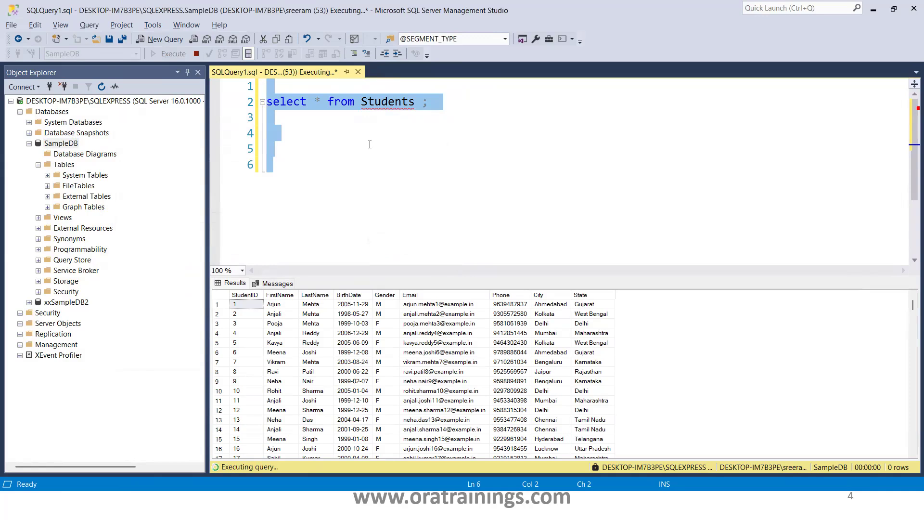
text(select count)
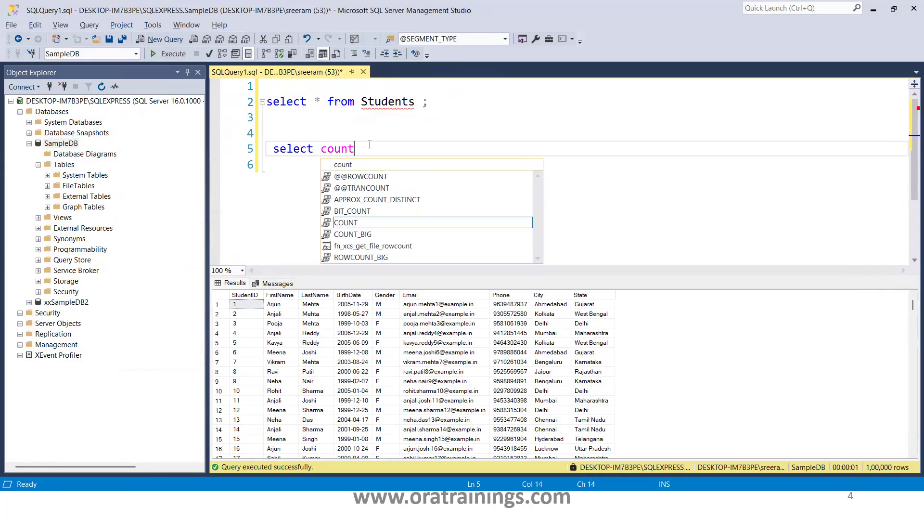
text((*))
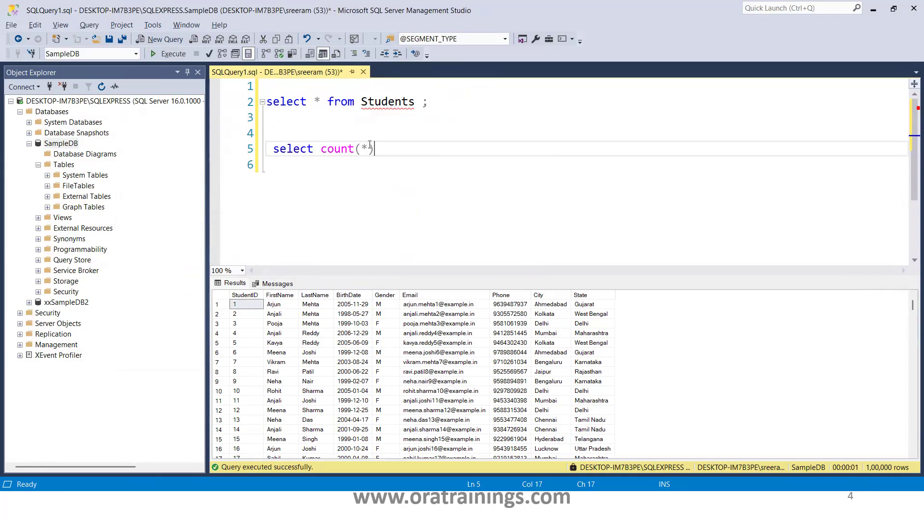
text(from students;)
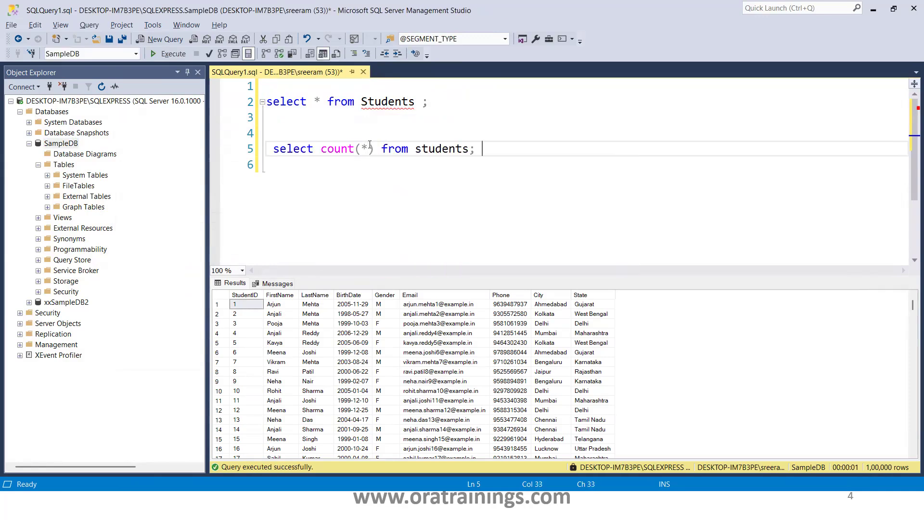
click(172, 53)
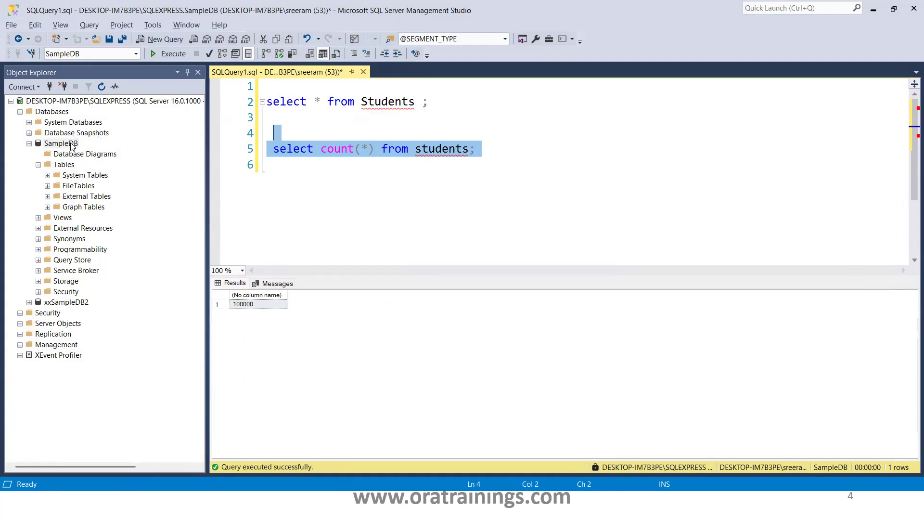
- Show SampleDB's Tasks submenu with its import and export data options
right_click(60, 144)
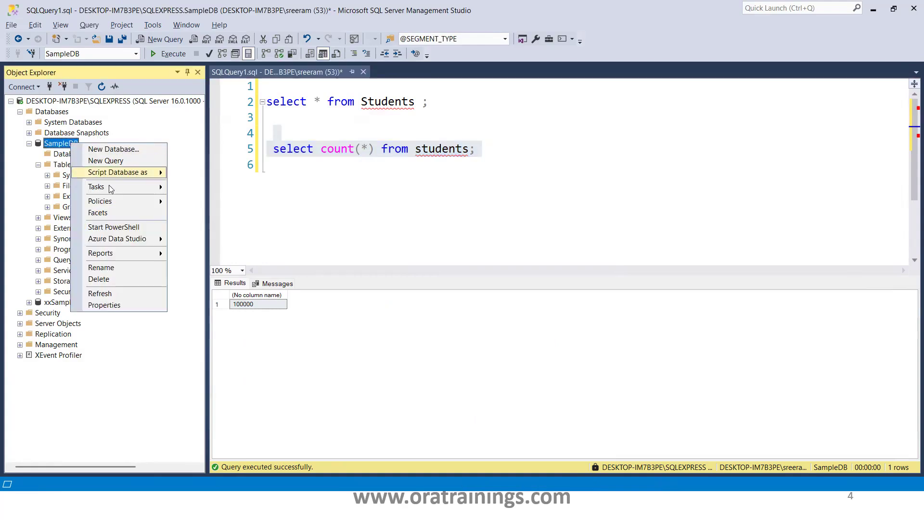
click(95, 187)
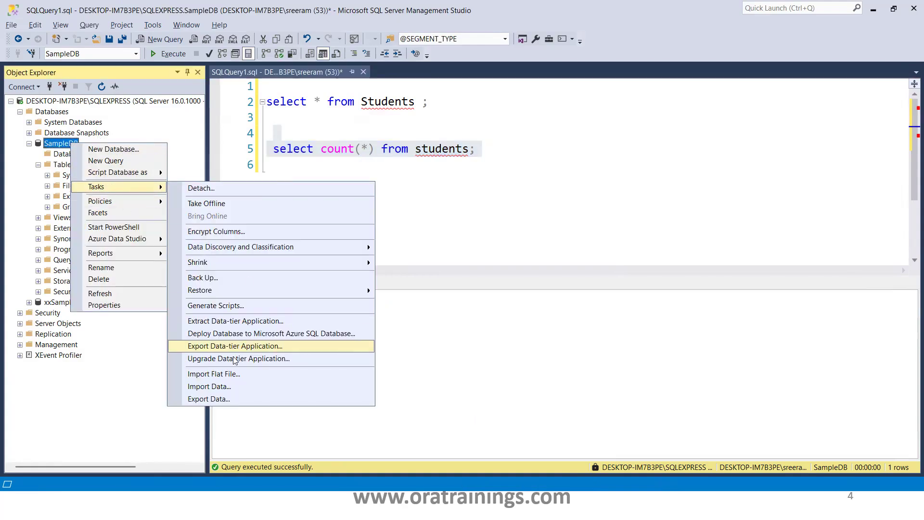
mouse_move(225, 386)
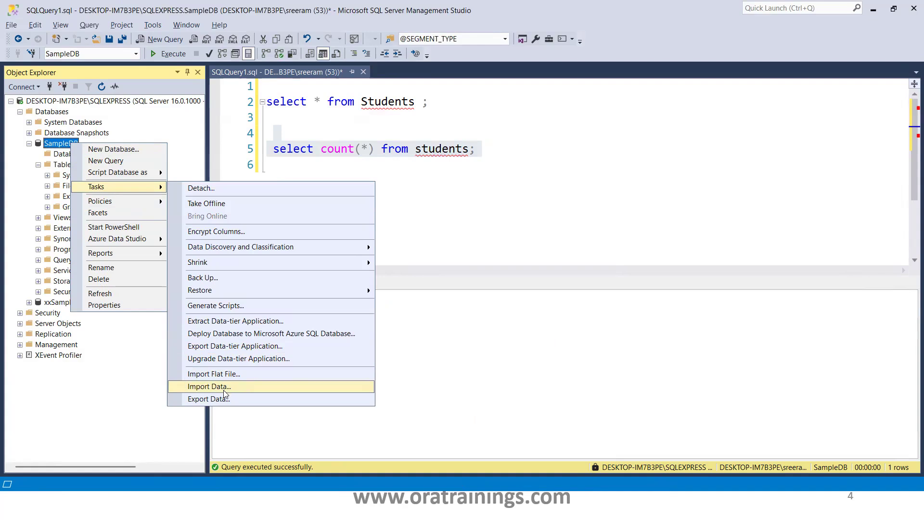
mouse_move(256, 394)
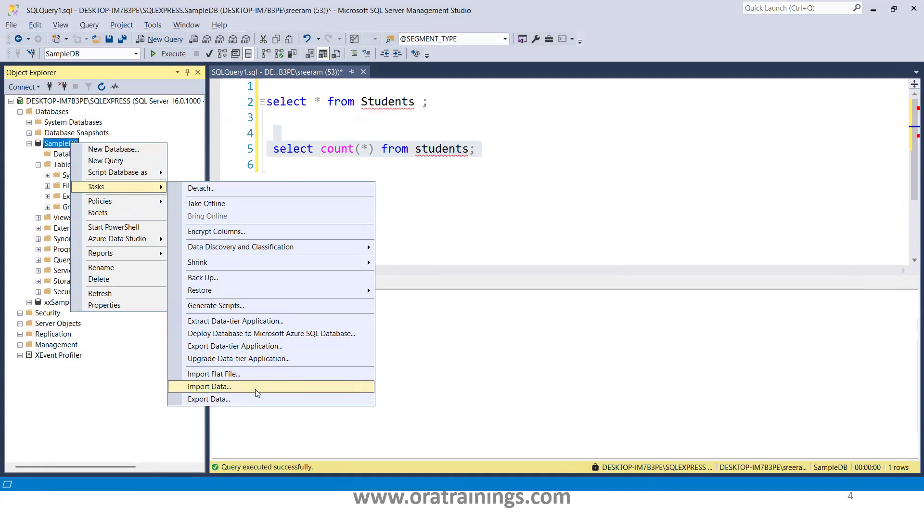
mouse_move(648, 167)
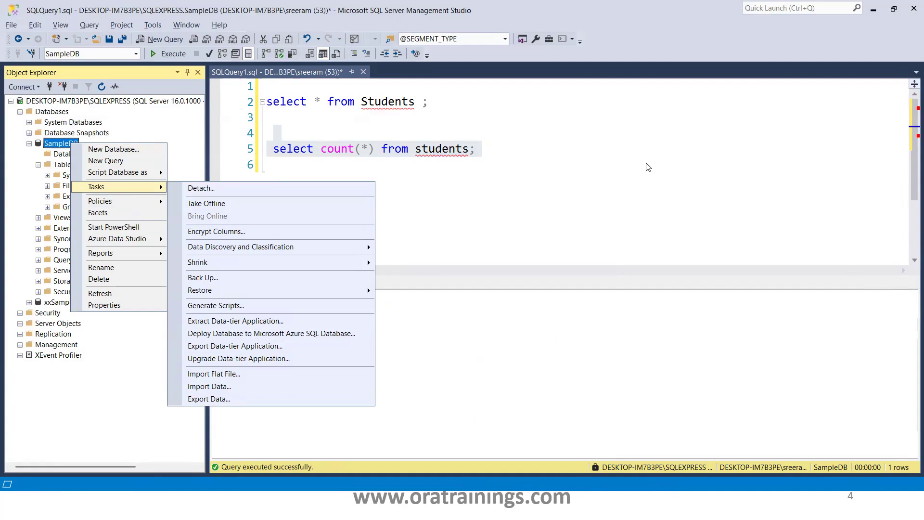